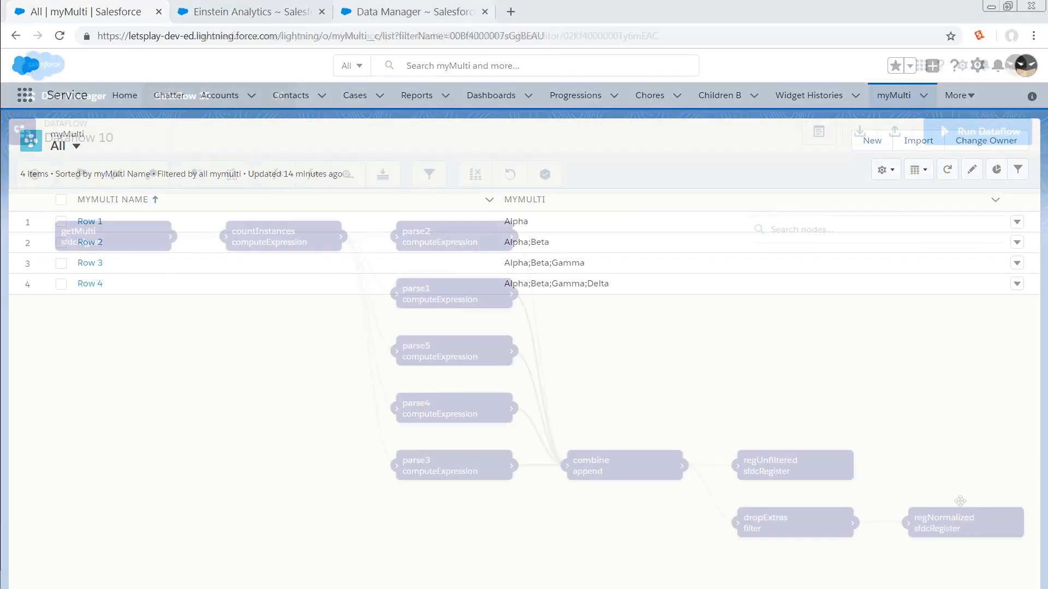
# Show the getMulti sfdcDigest node's Fields list with Name and myMulti__c
pyautogui.click(407, 10)
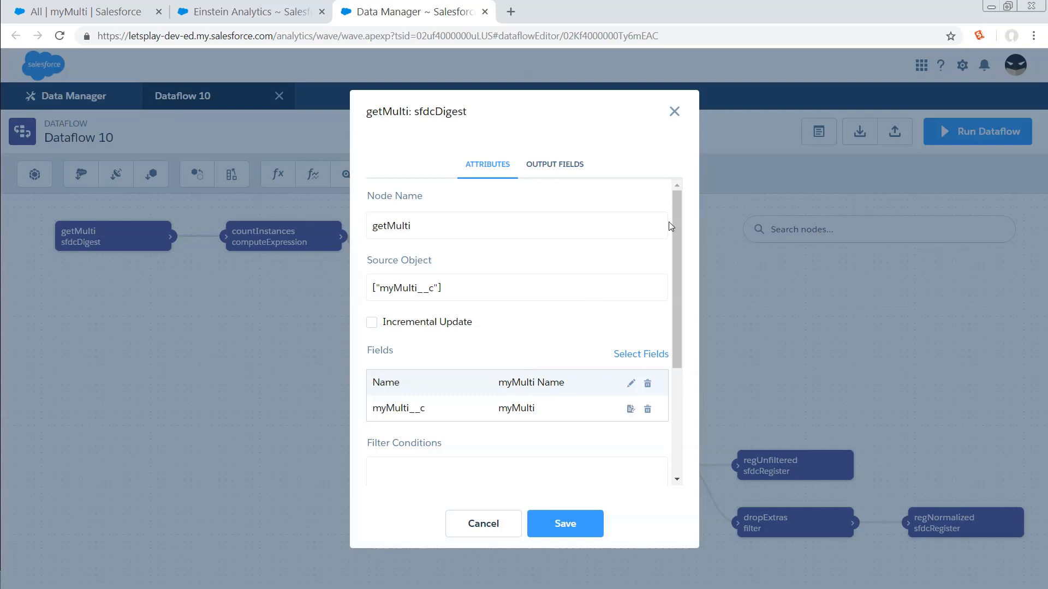
pyautogui.scroll(-3)
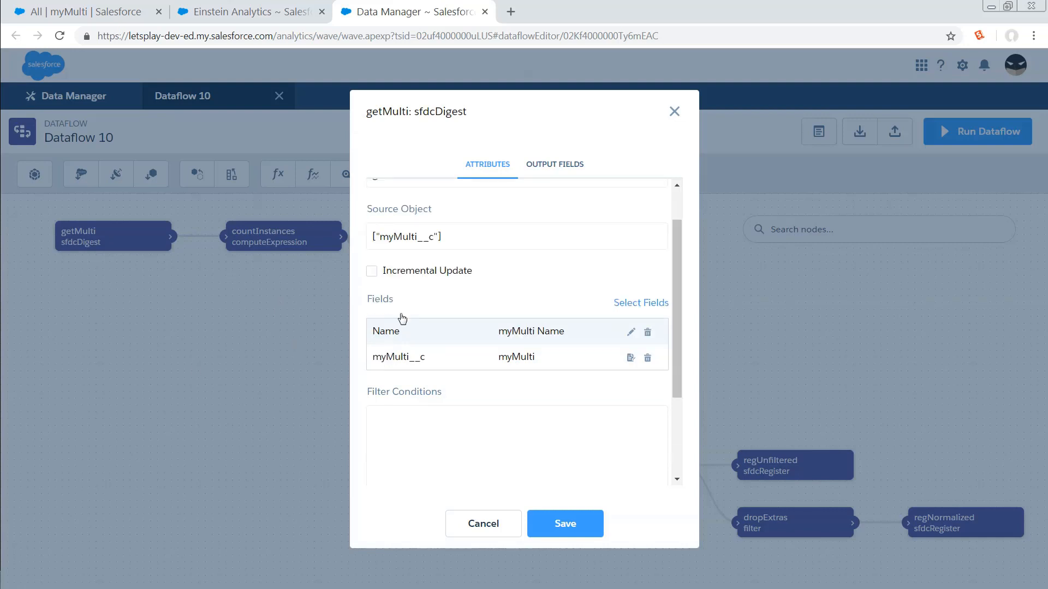
pyautogui.moveTo(445, 365)
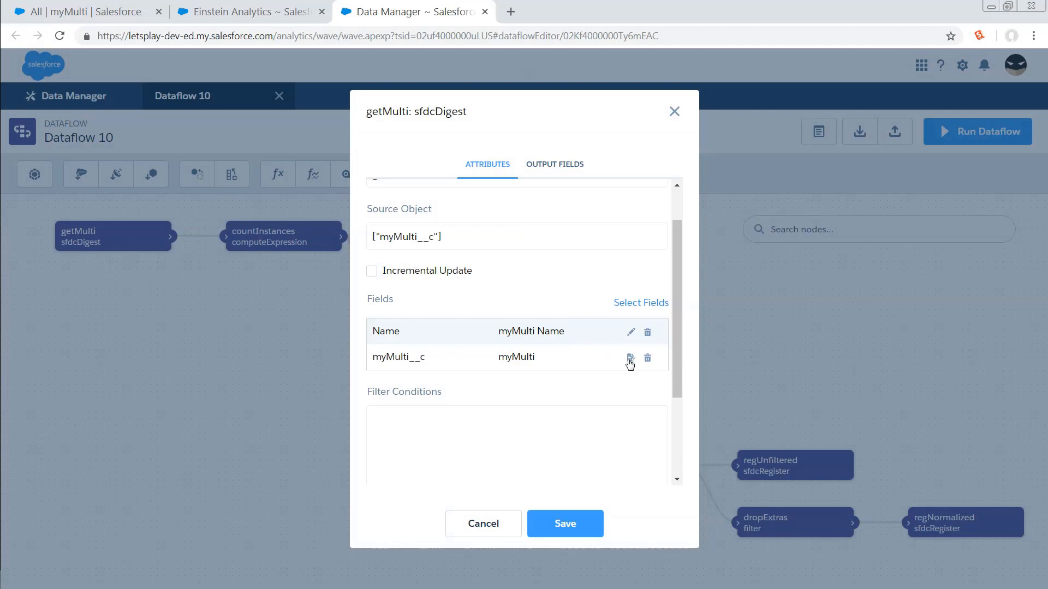
# Show the myMulti__c attribute override: type Text with Is Multivalue unchecked
pyautogui.click(630, 358)
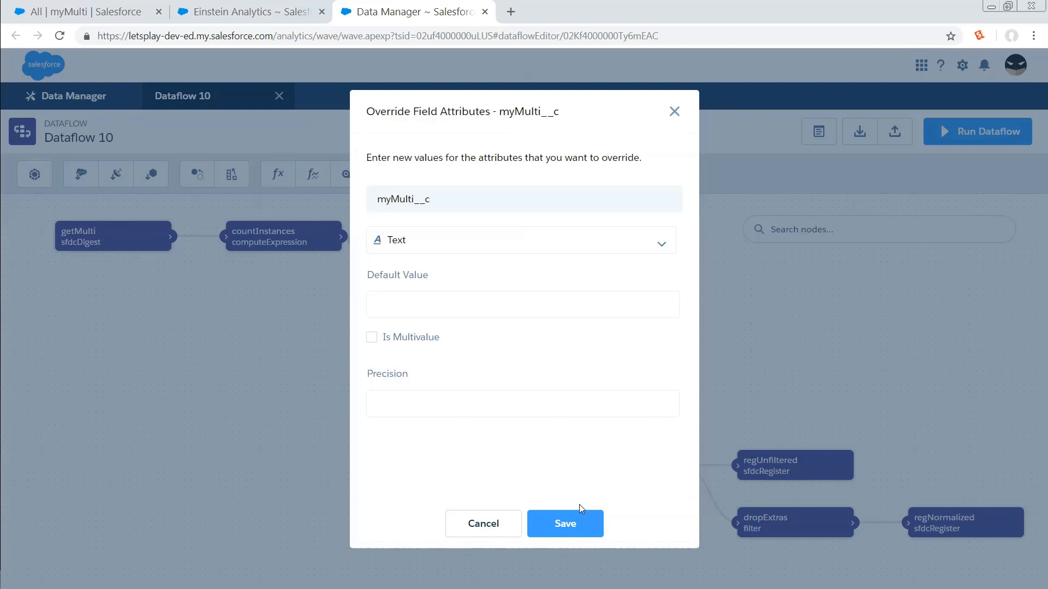
pyautogui.moveTo(566, 488)
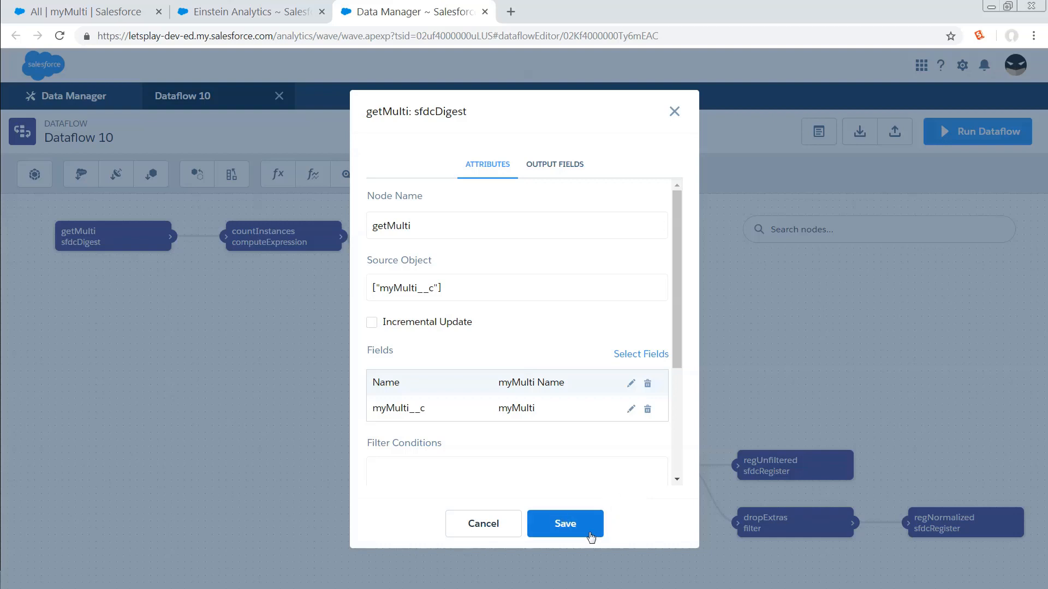
# Save getMulti's field changes with Propagate, then highlight the multiCount SAQL expression
pyautogui.click(564, 523)
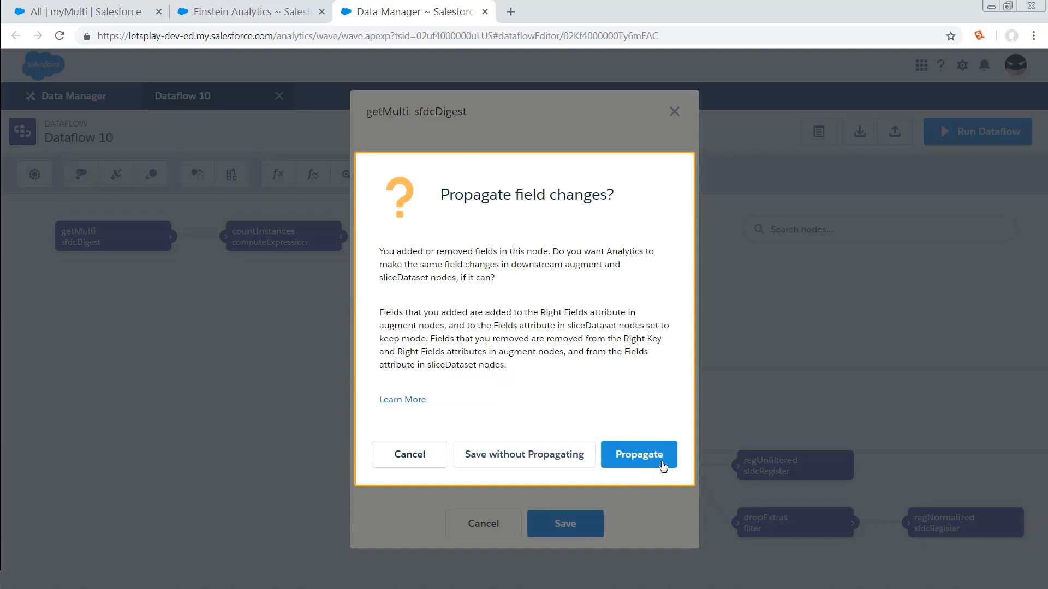
pyautogui.click(637, 454)
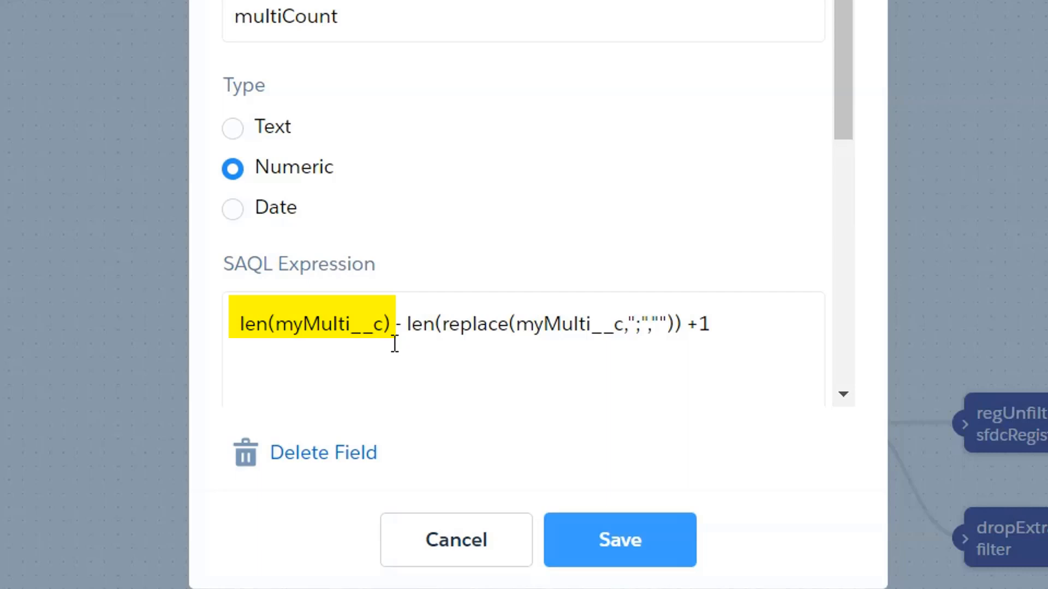
pyautogui.moveTo(406, 325); pyautogui.dragTo(680, 324)
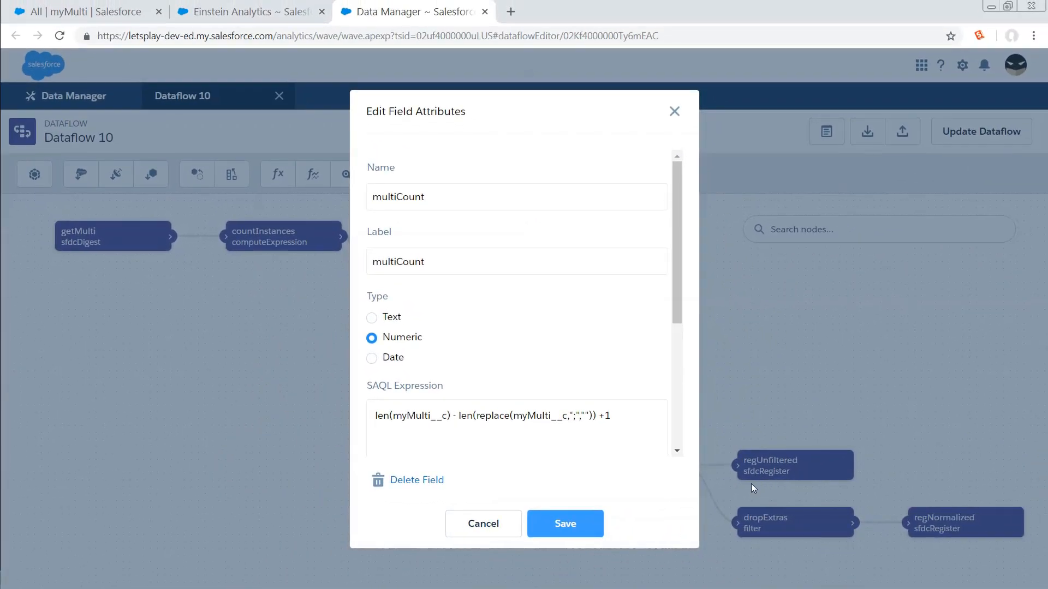
pyautogui.moveTo(564, 523)
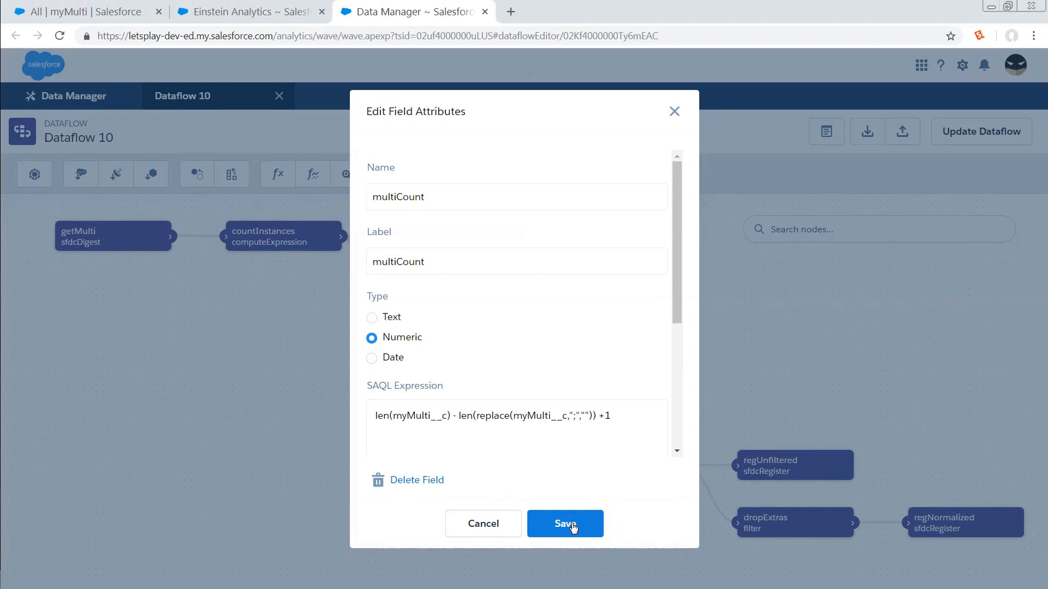
# Keep multiCount, then review parse3's myFlat SAQL case expression in full
pyautogui.click(564, 523)
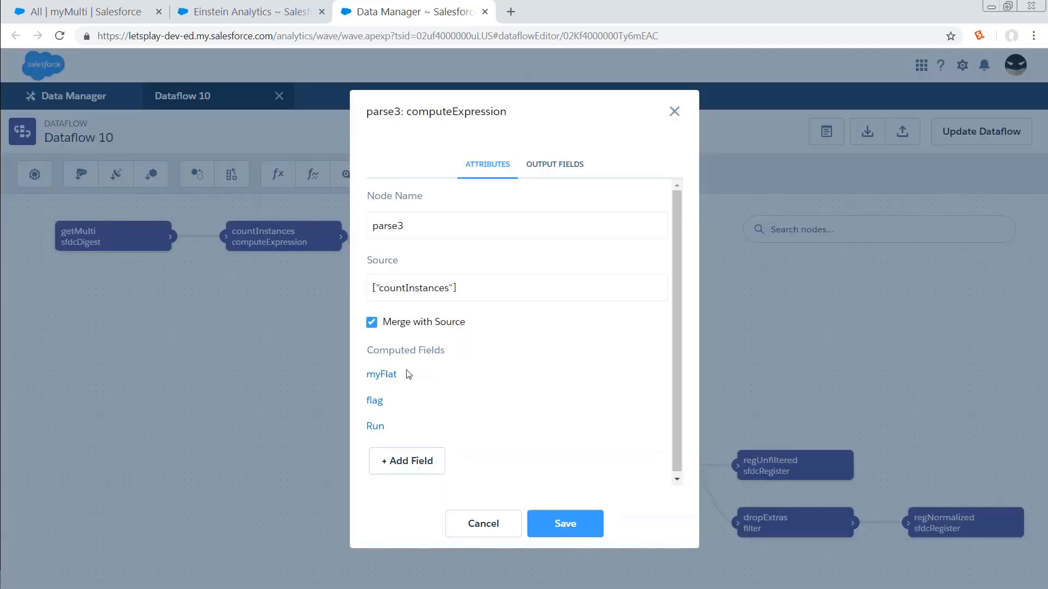
pyautogui.click(380, 375)
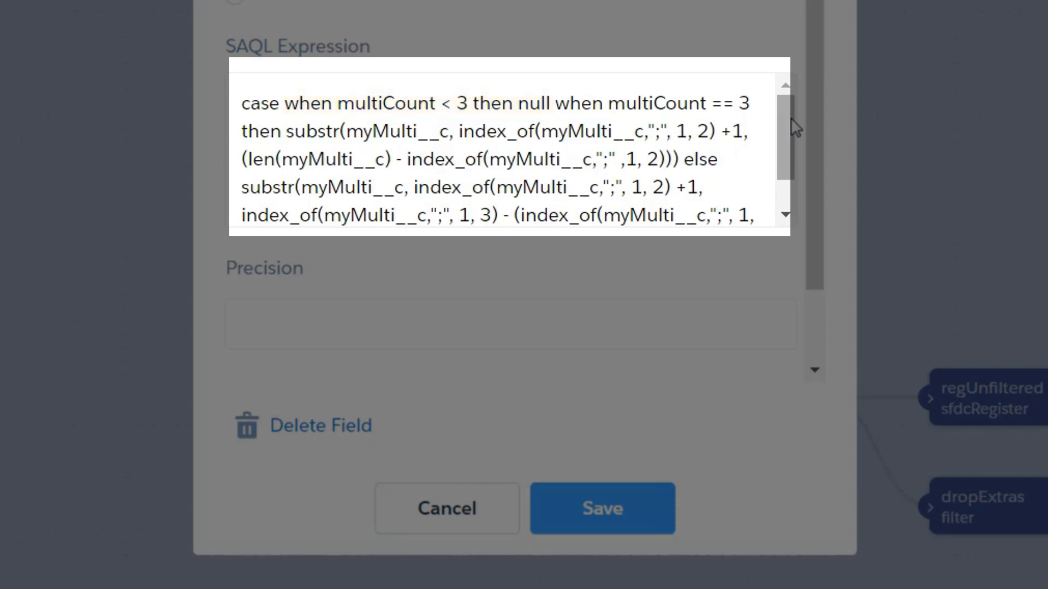
pyautogui.moveTo(552, 103); pyautogui.dragTo(758, 103)
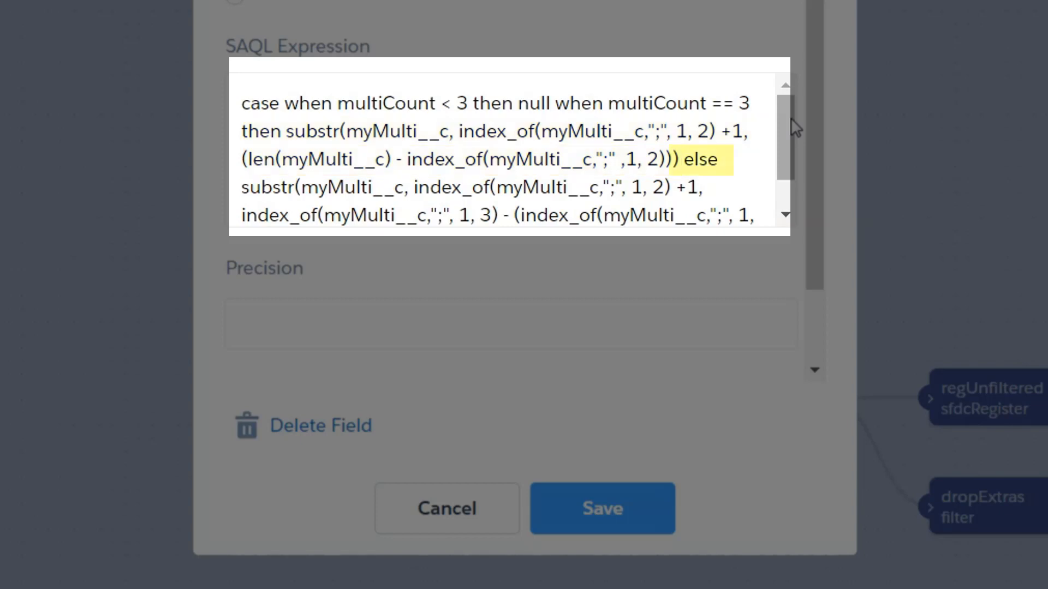
pyautogui.scroll(-3)
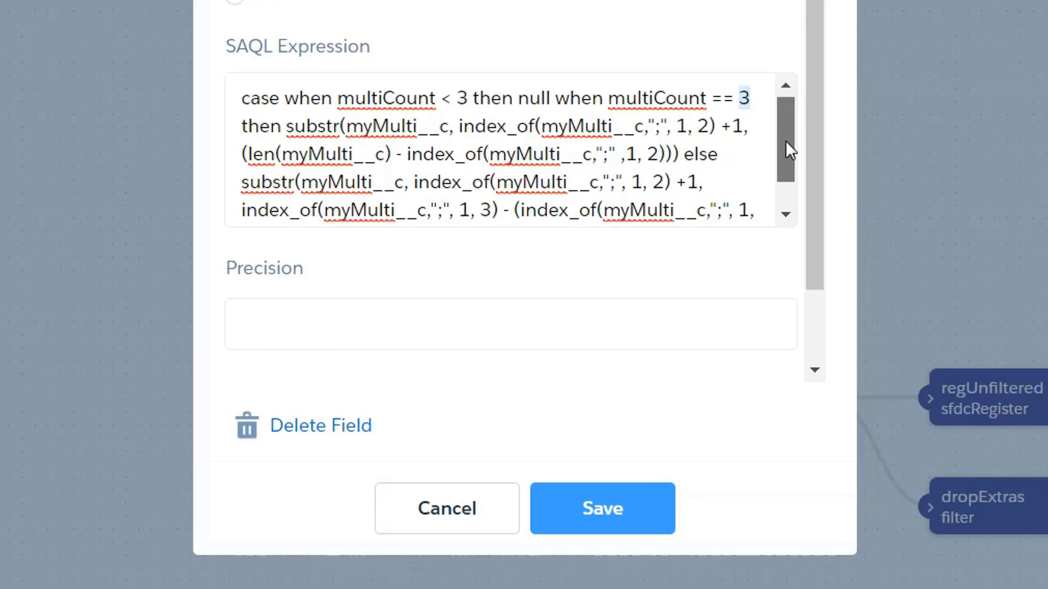
pyautogui.scroll(-3)
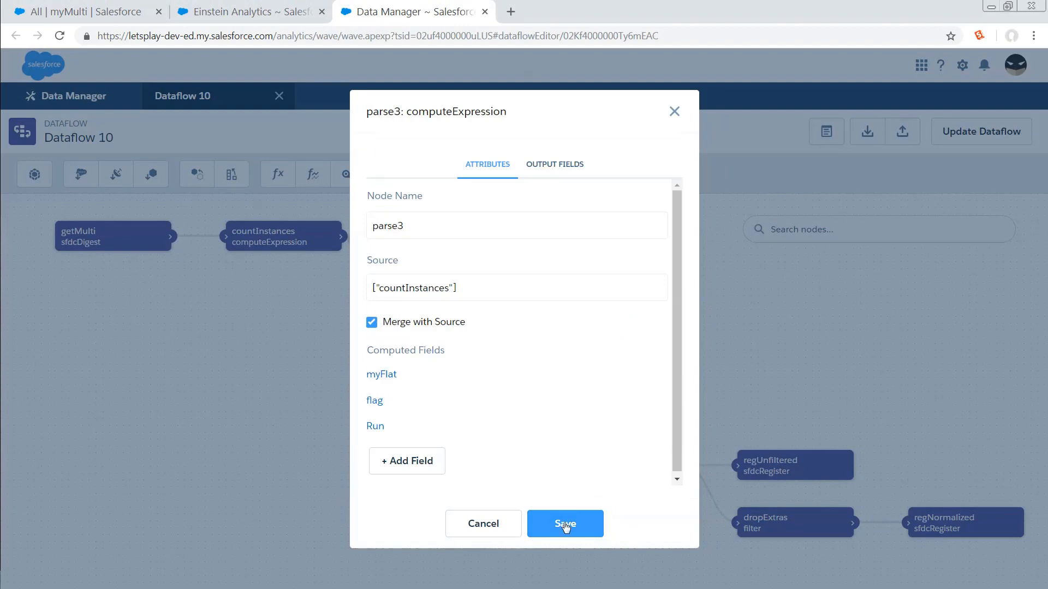
# Save parse3 and show parse1's myFlat expression extracting the first myMulti__c value
pyautogui.click(565, 524)
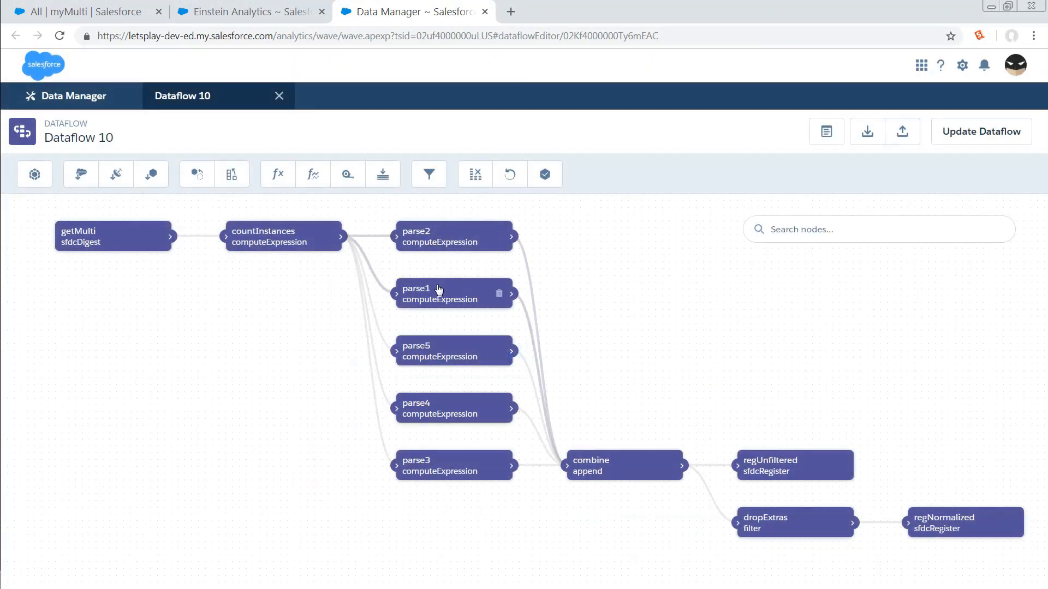
pyautogui.moveTo(453, 229)
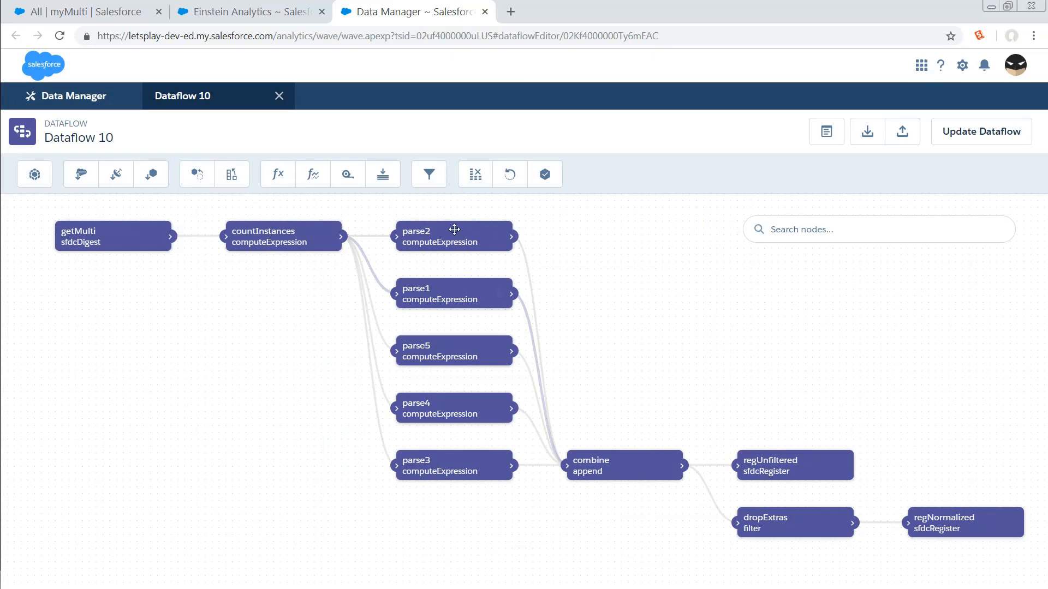
pyautogui.moveTo(447, 294)
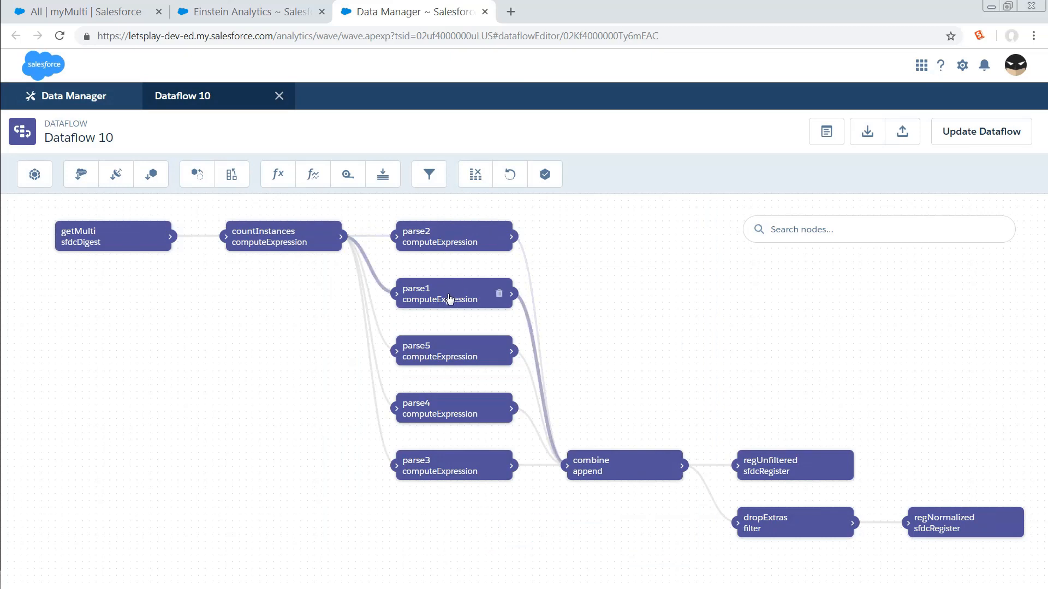
pyautogui.click(441, 293)
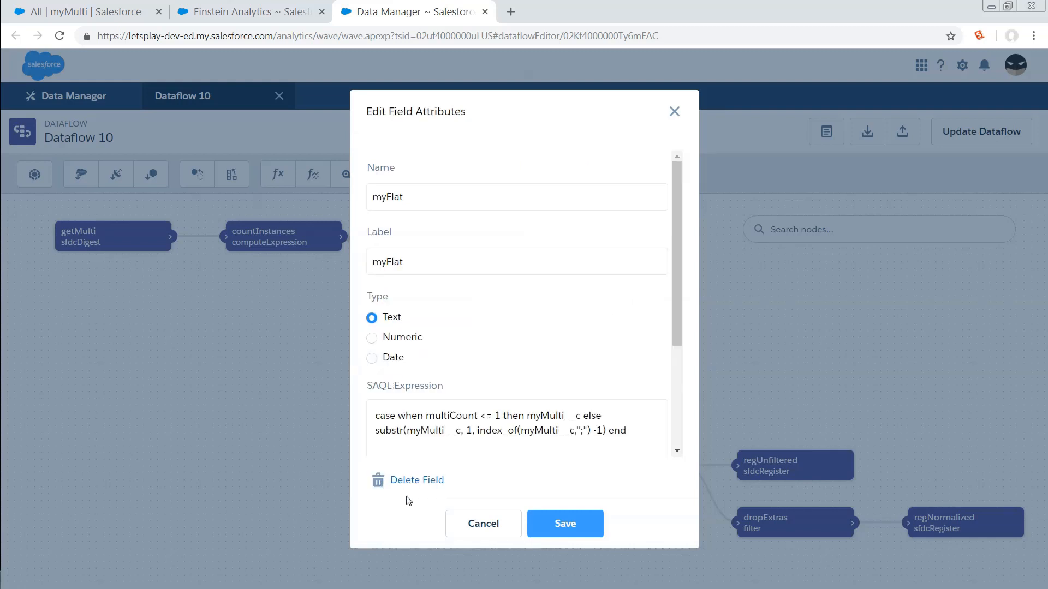
pyautogui.moveTo(400, 498)
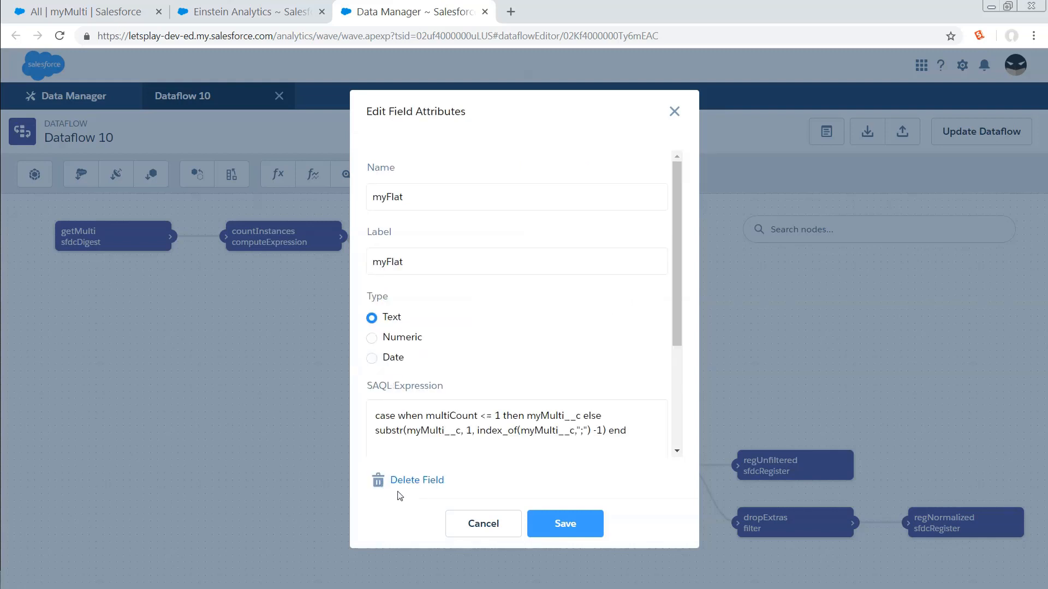
pyautogui.moveTo(406, 496)
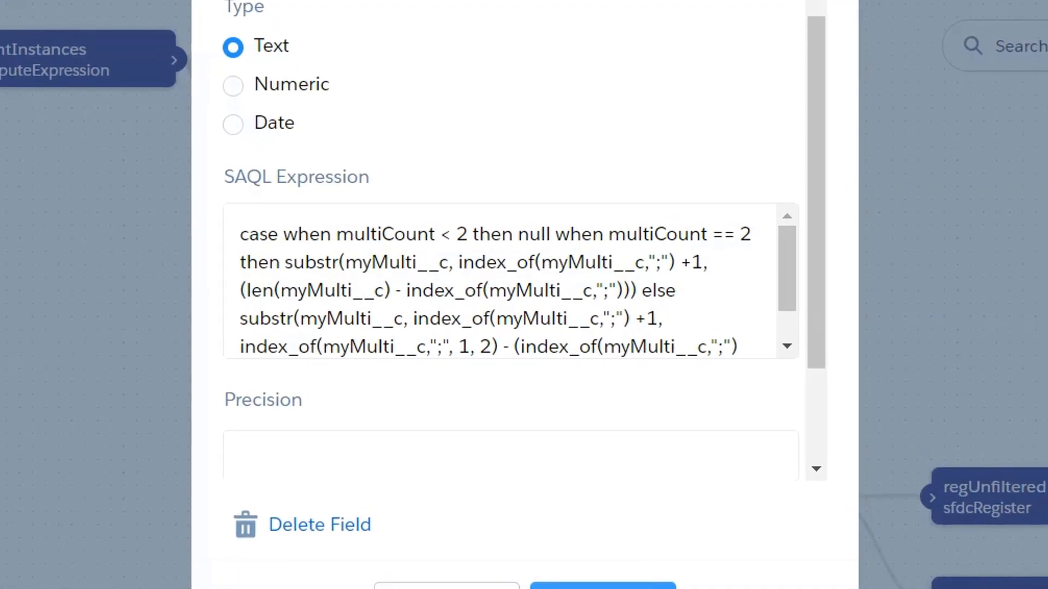
pyautogui.moveTo(365, 522)
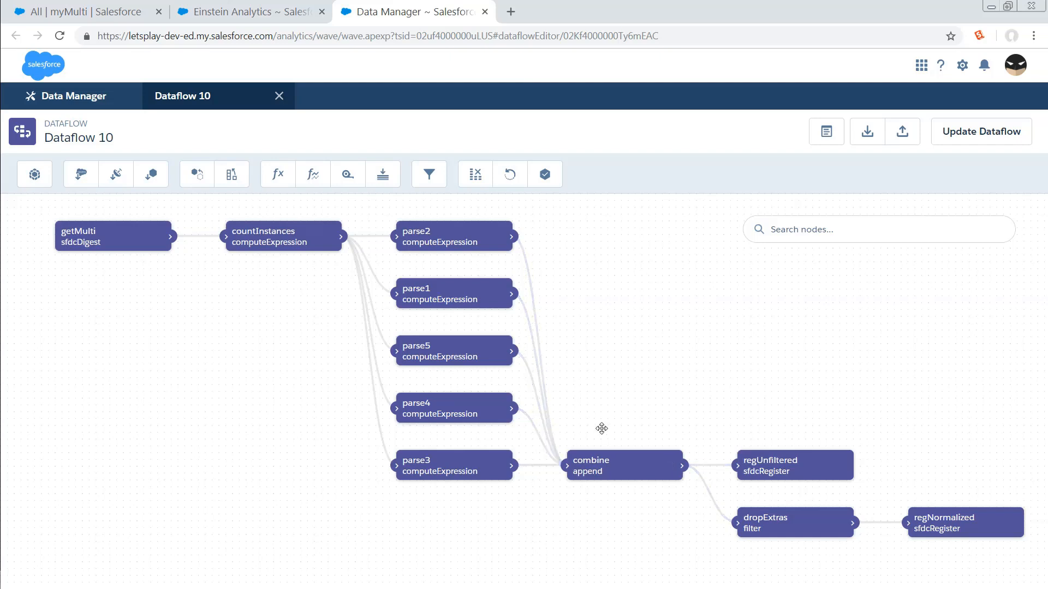
pyautogui.moveTo(793, 454)
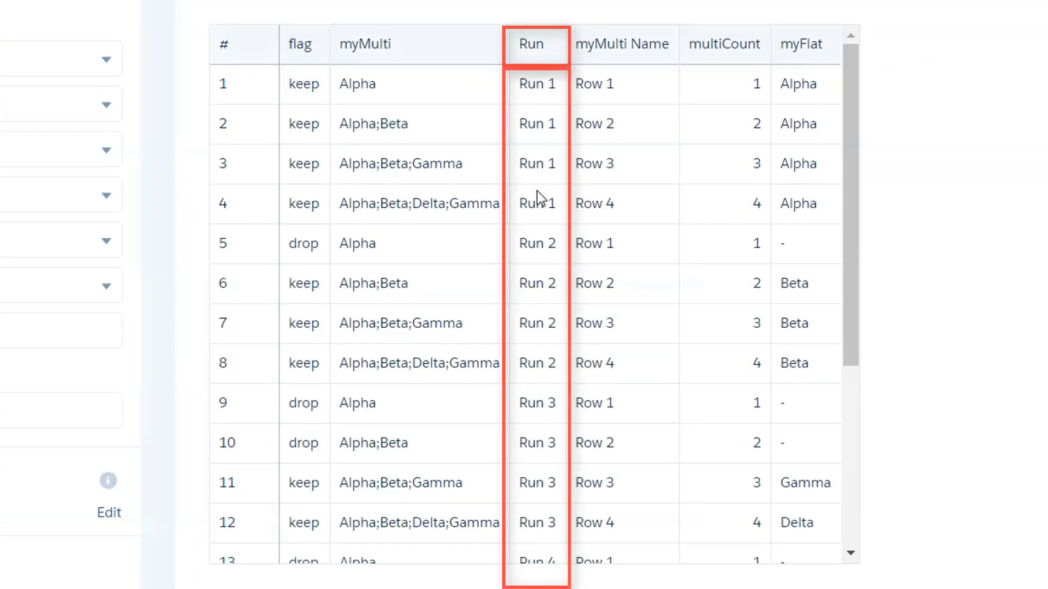
pyautogui.moveTo(560, 276)
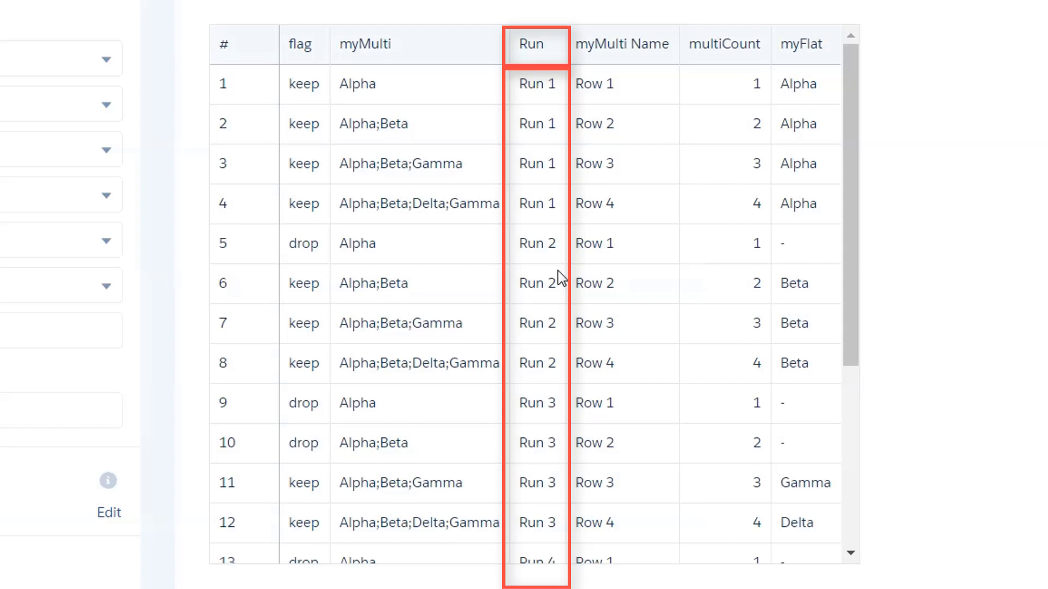
pyautogui.moveTo(881, 70)
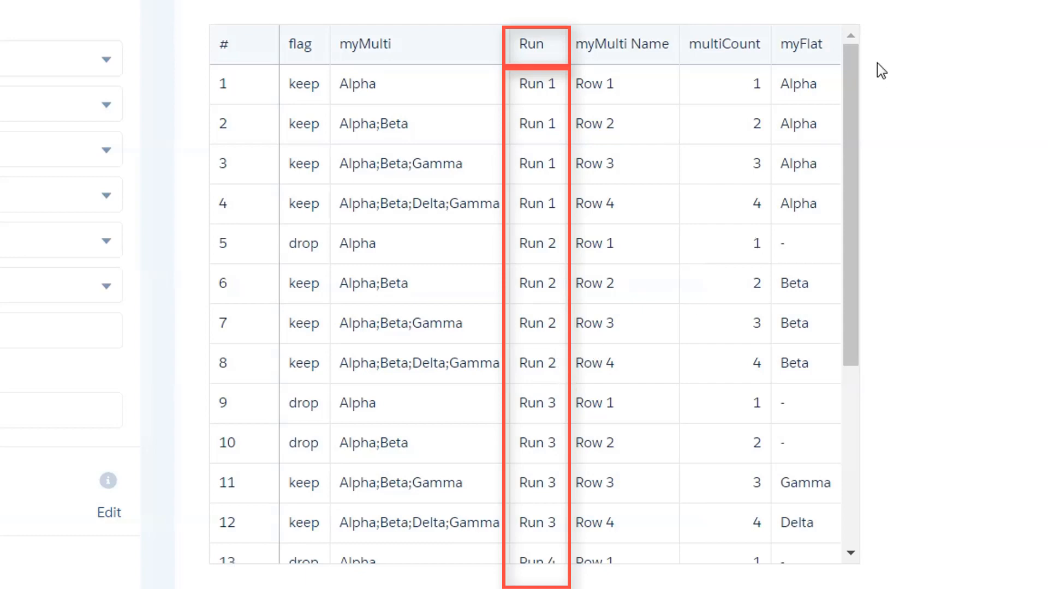
pyautogui.moveTo(844, 108)
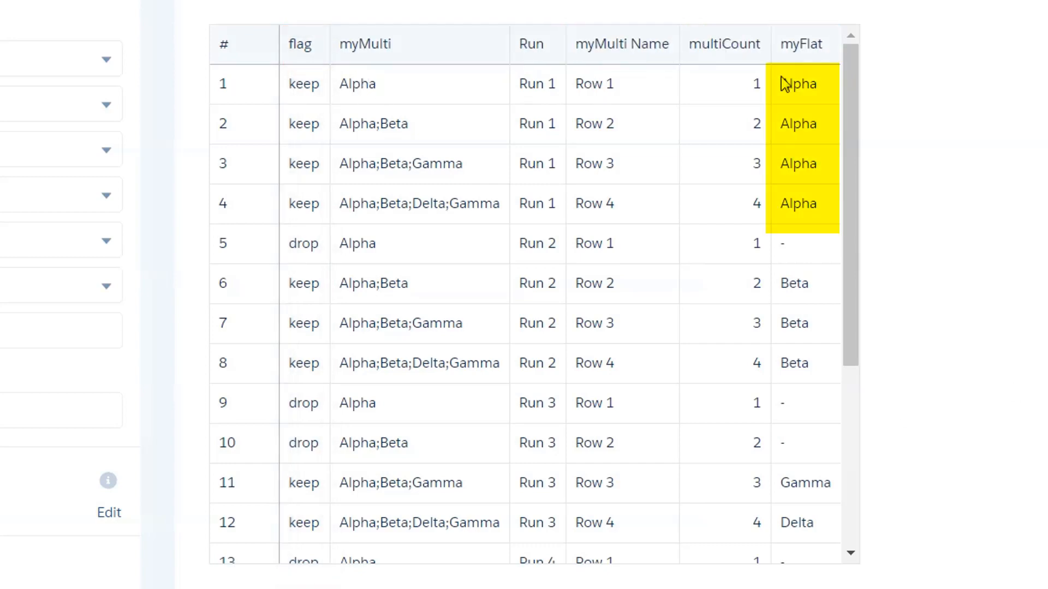
pyautogui.moveTo(337, 91)
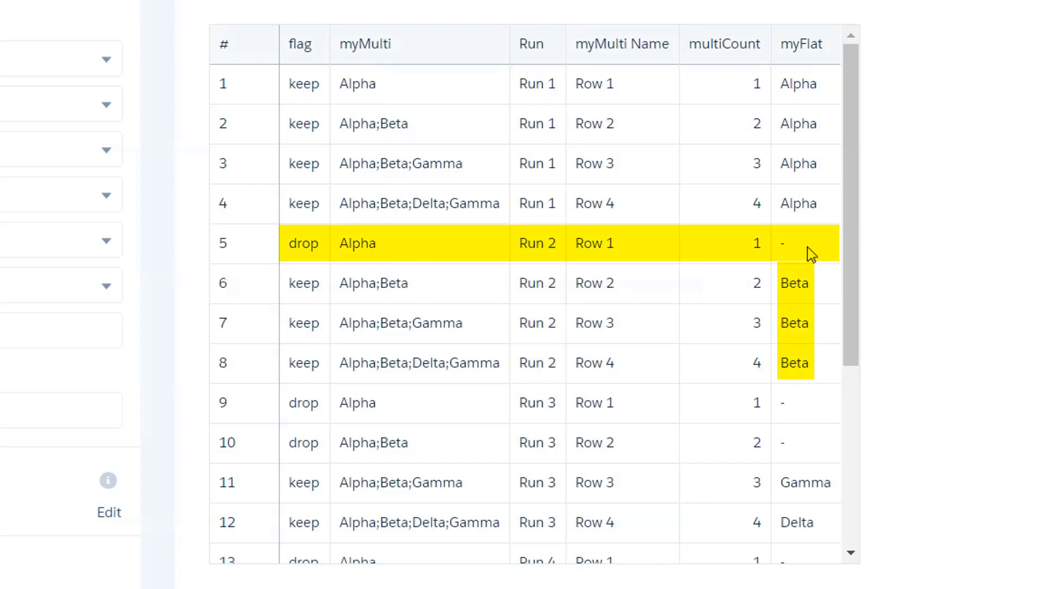
pyautogui.moveTo(367, 243)
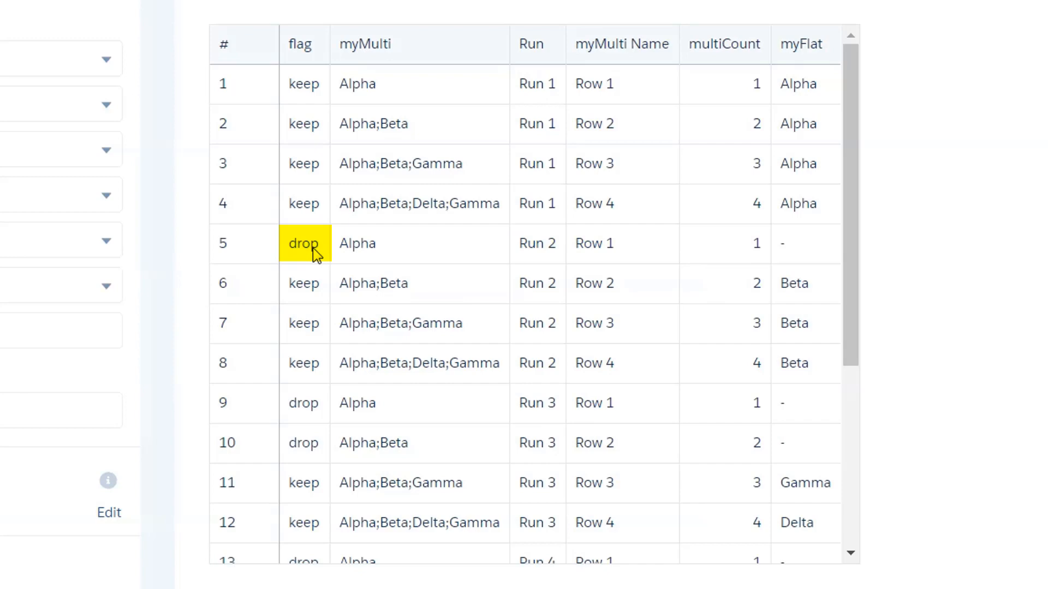
pyautogui.moveTo(297, 251)
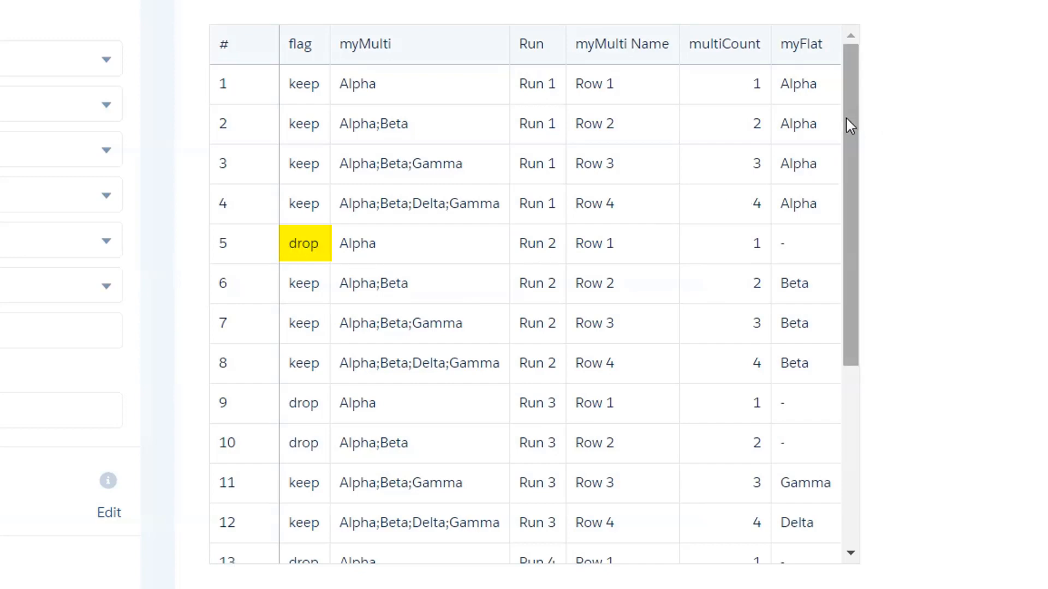
# Scroll the appended results through all 20 rows to Run 5, comparing myFlat and keep/drop flags
pyautogui.scroll(-3)
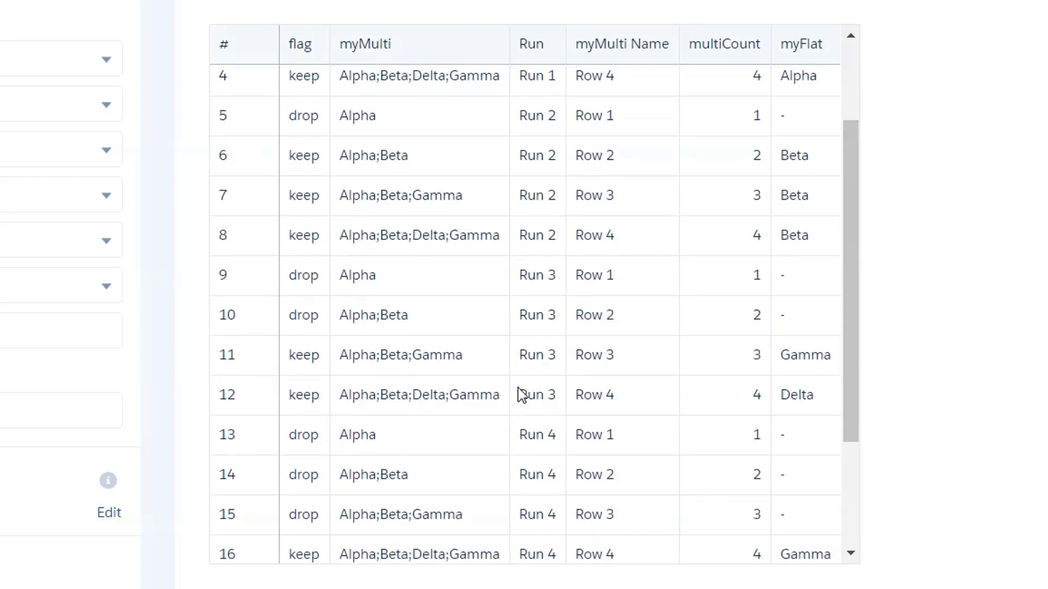
pyautogui.scroll(-3)
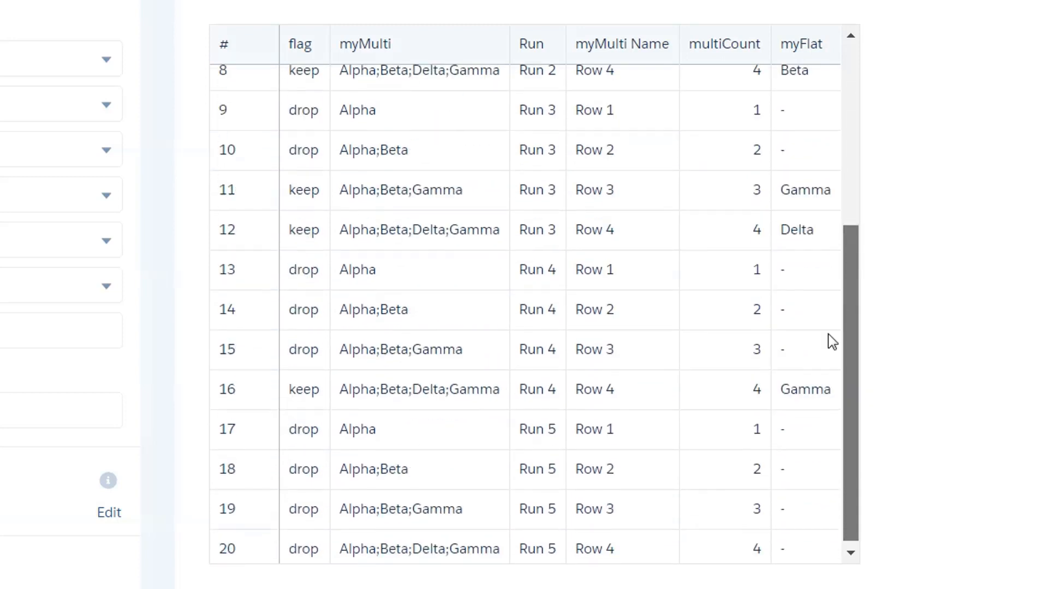
pyautogui.scroll(-3)
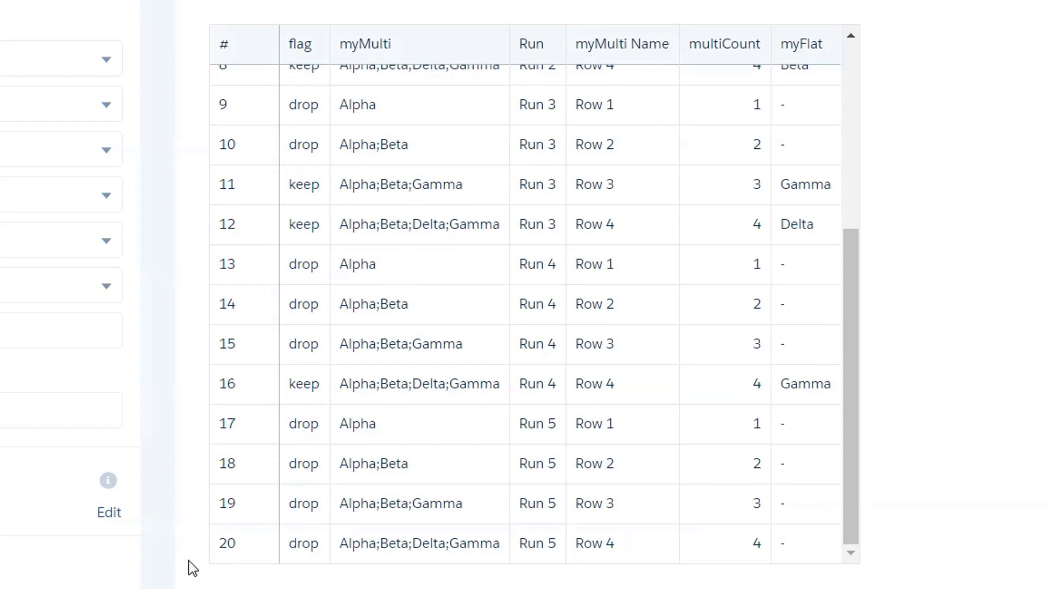
pyautogui.moveTo(317, 560)
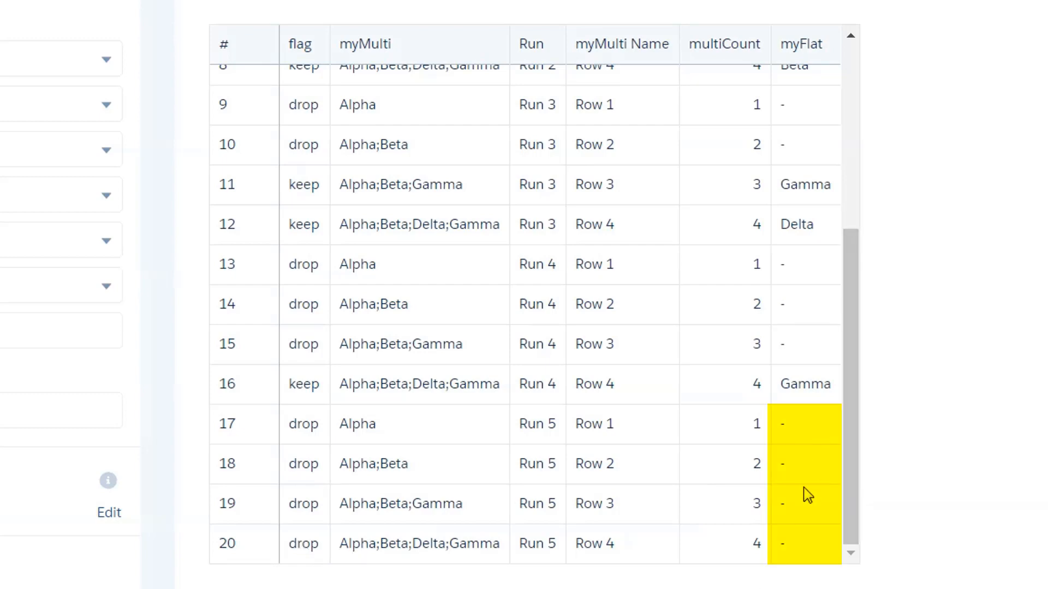
pyautogui.moveTo(796, 428)
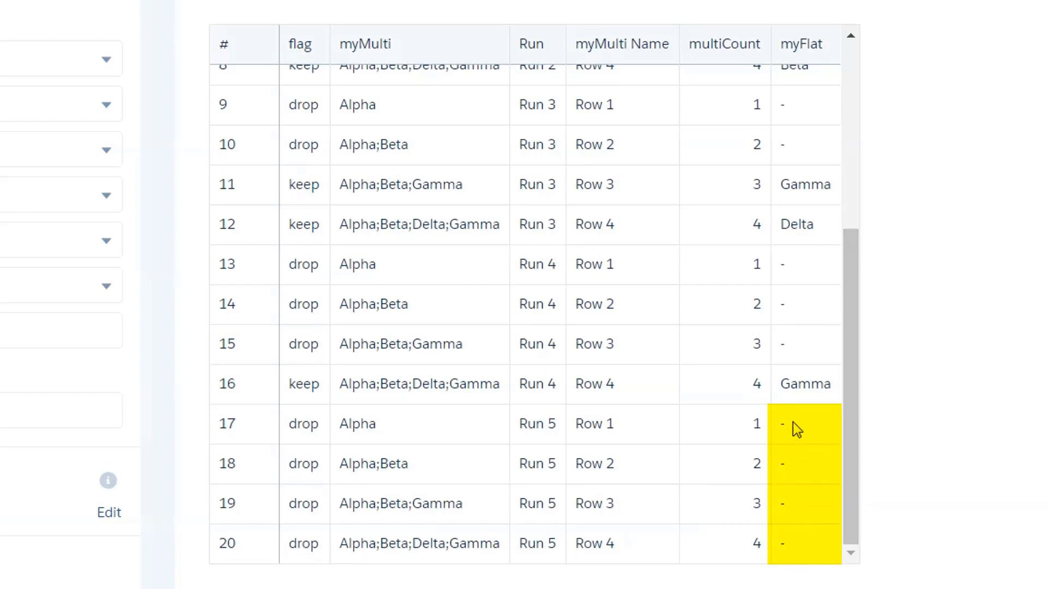
pyautogui.moveTo(259, 563)
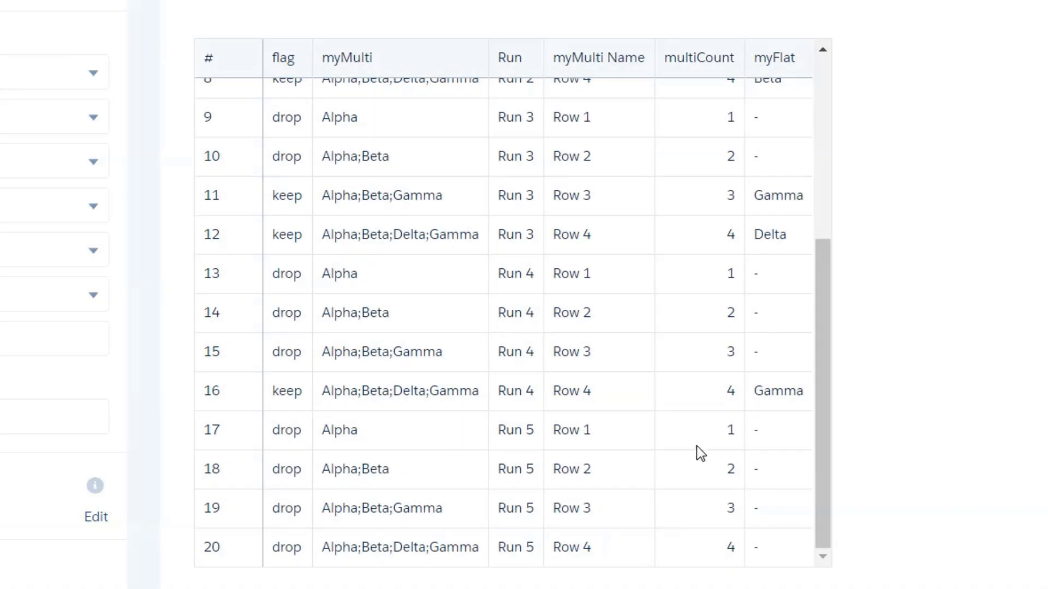
pyautogui.moveTo(458, 447)
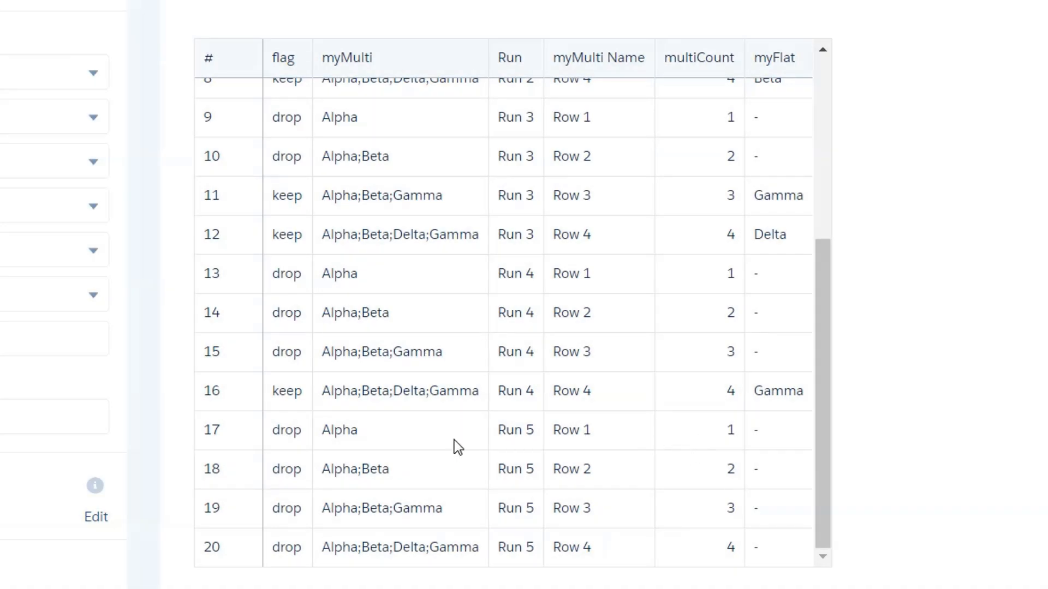
pyautogui.moveTo(473, 409)
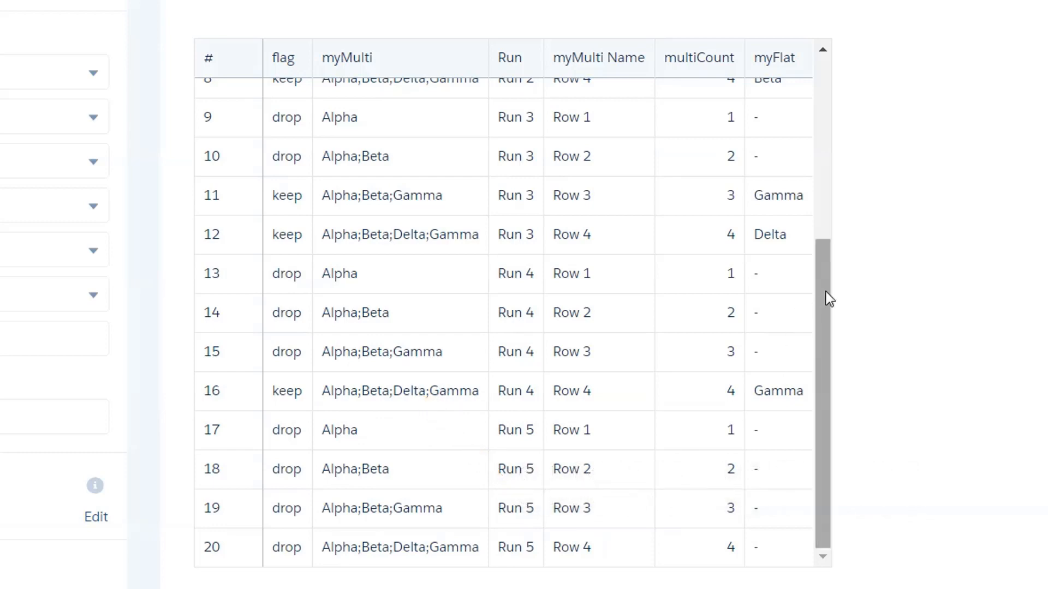
pyautogui.moveTo(446, 238)
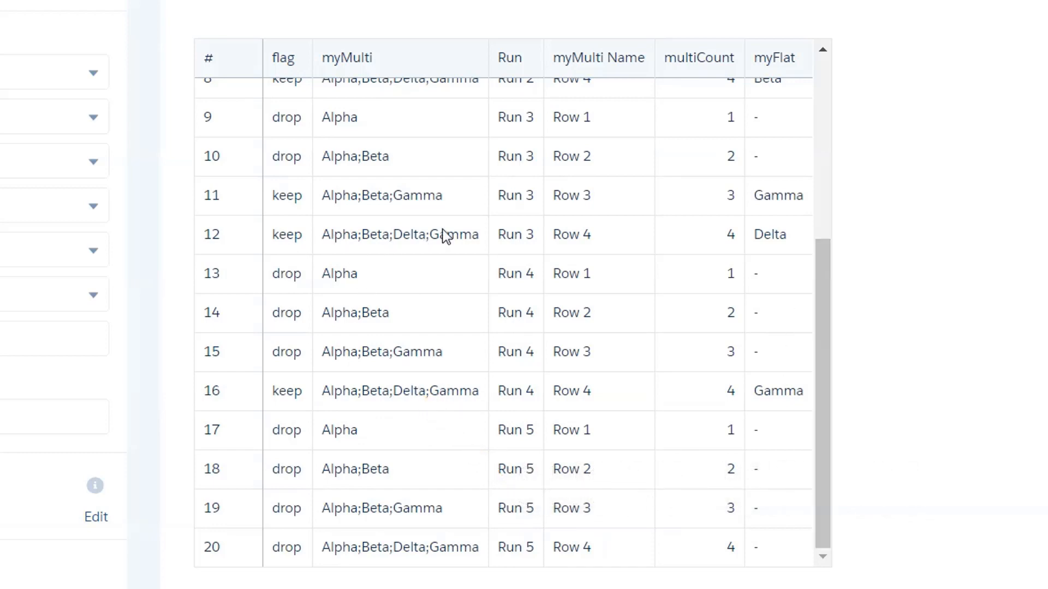
pyautogui.moveTo(477, 259)
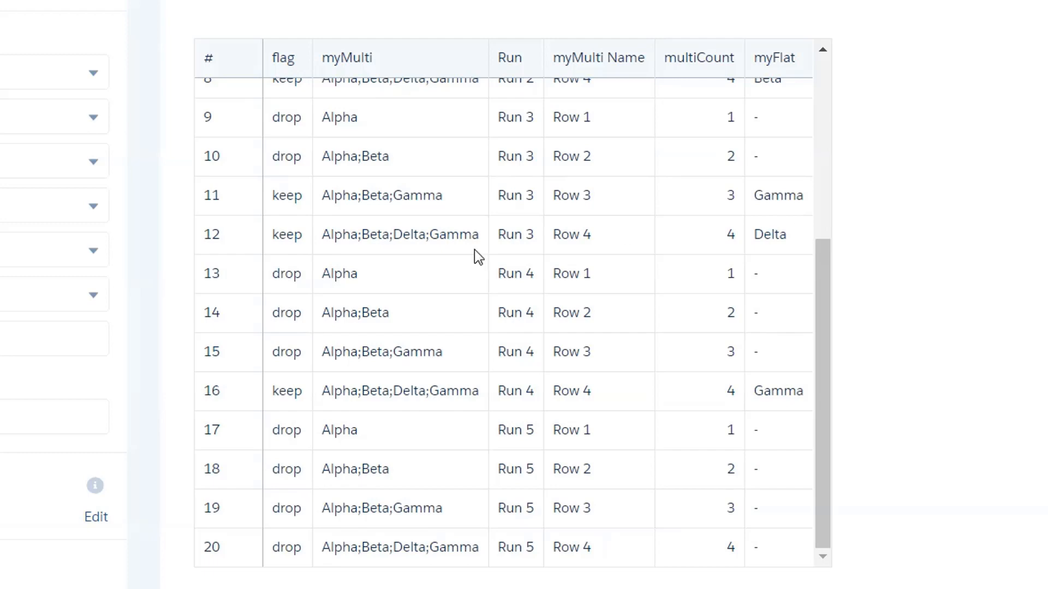
pyautogui.moveTo(390, 387)
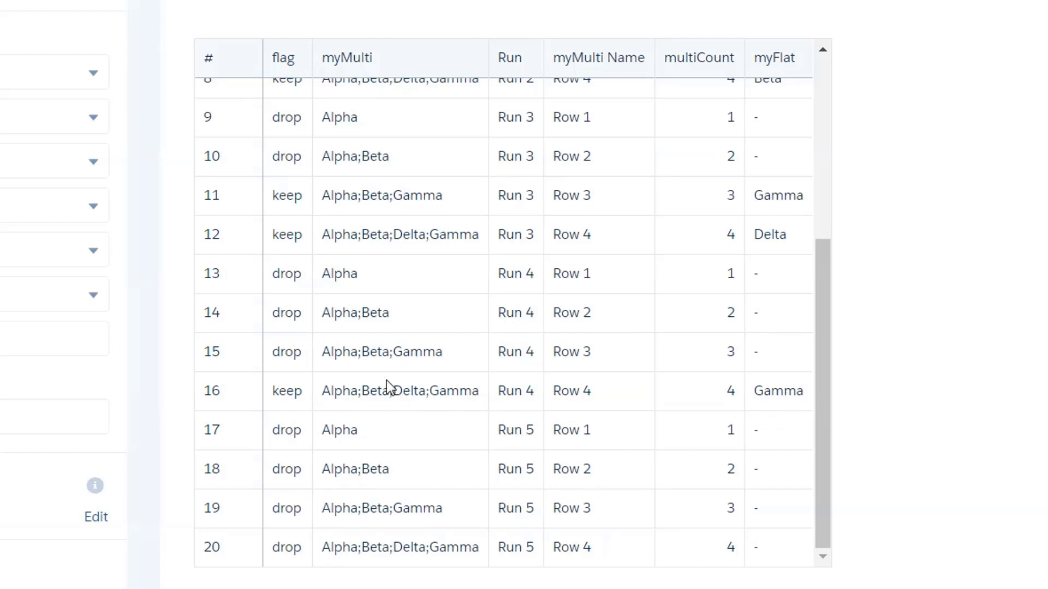
pyautogui.moveTo(348, 205)
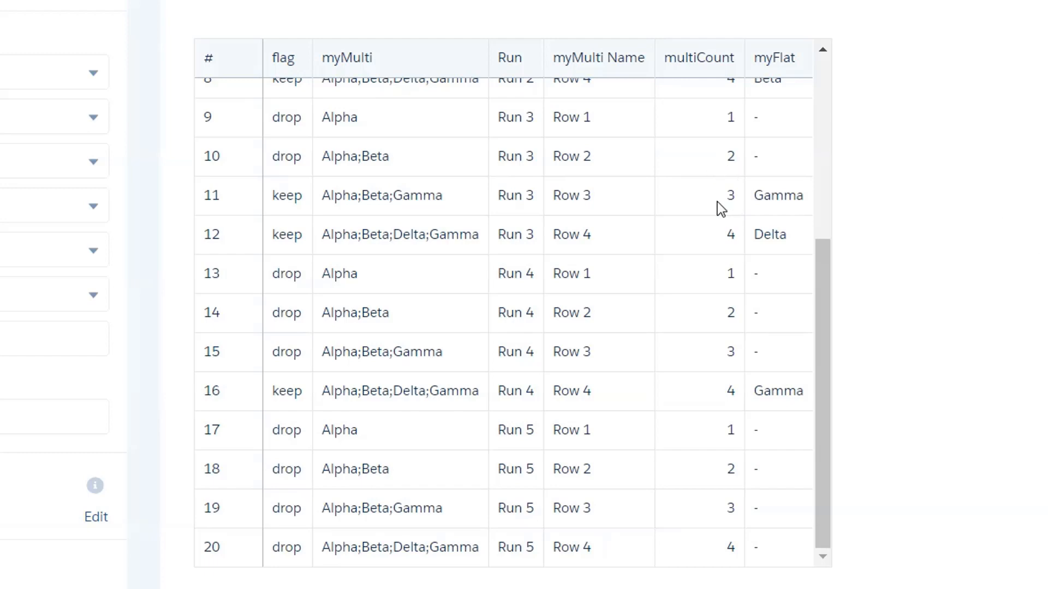
pyautogui.moveTo(730, 254)
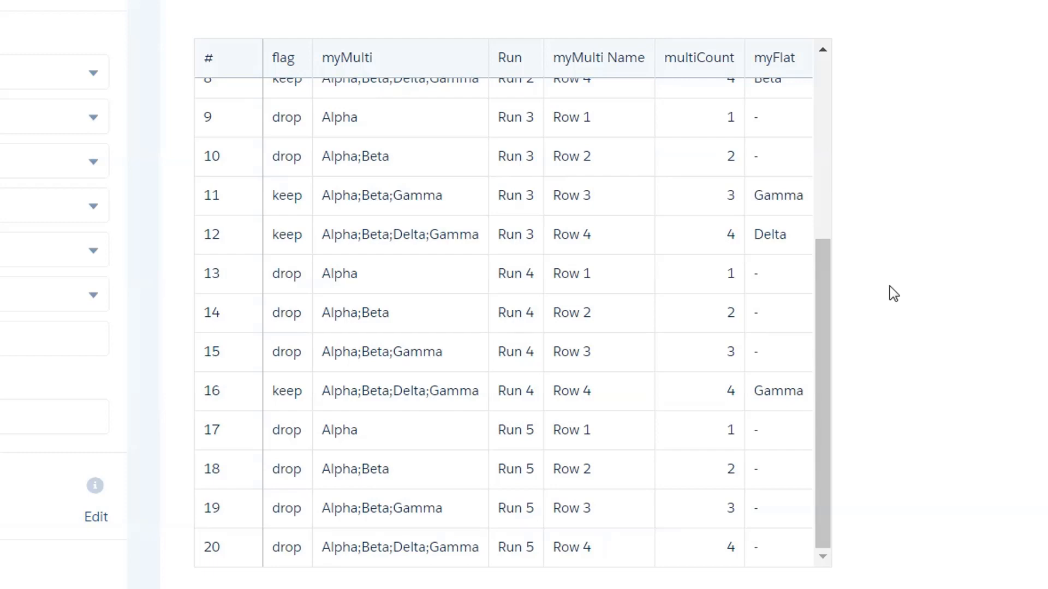
pyautogui.moveTo(890, 281)
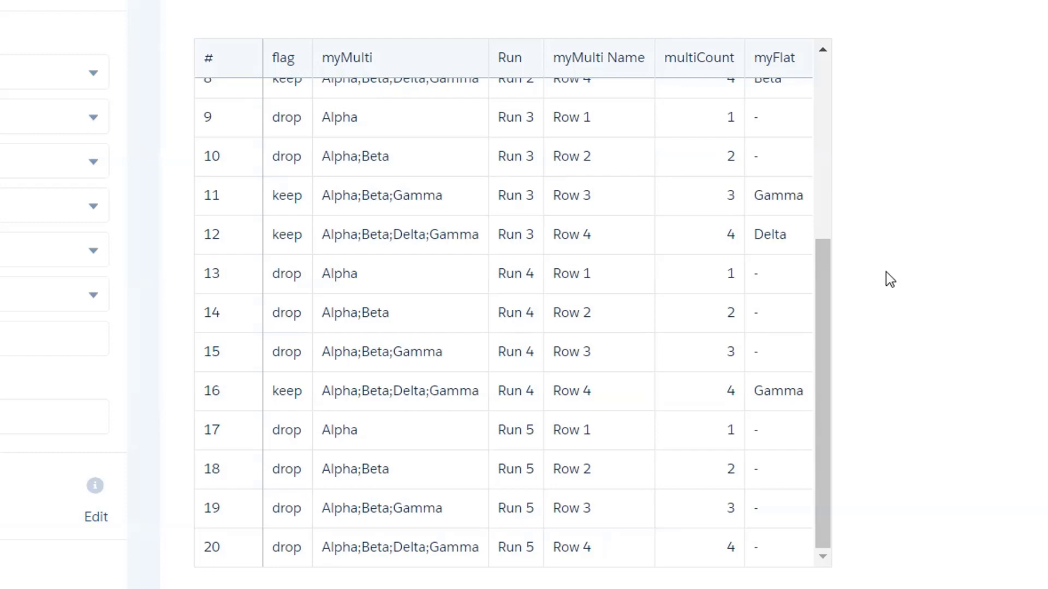
pyautogui.moveTo(875, 273)
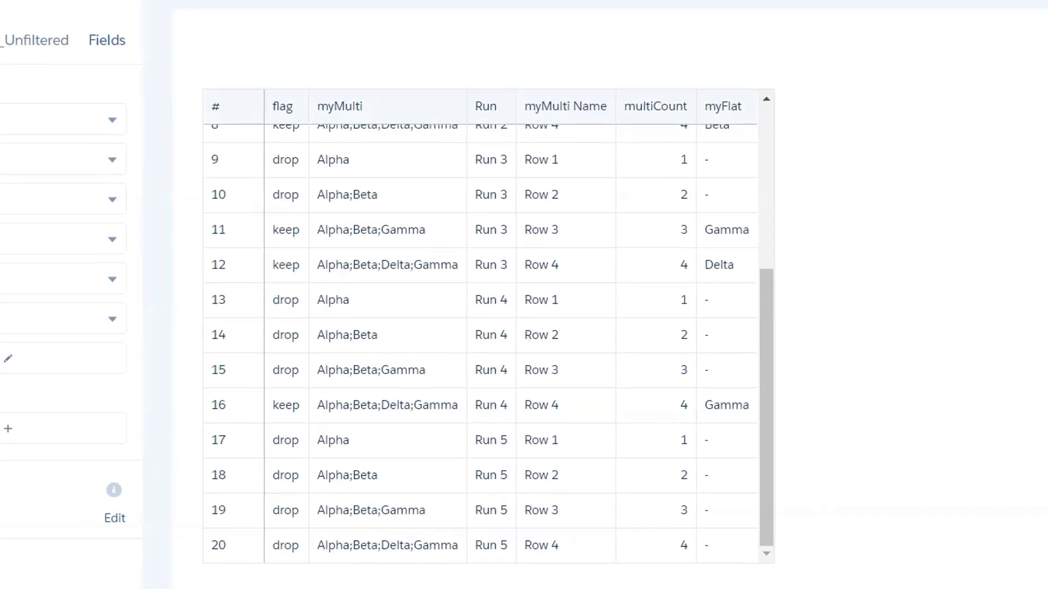
# Back in Dataflow 10, review parse2's flag field expression and close it
pyautogui.click(412, 11)
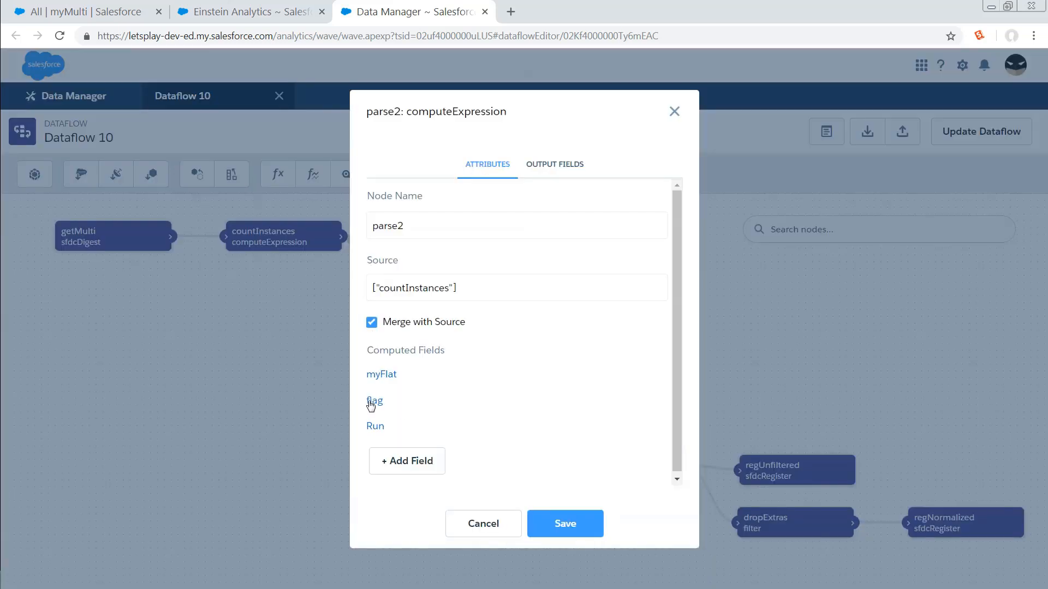
pyautogui.click(374, 400)
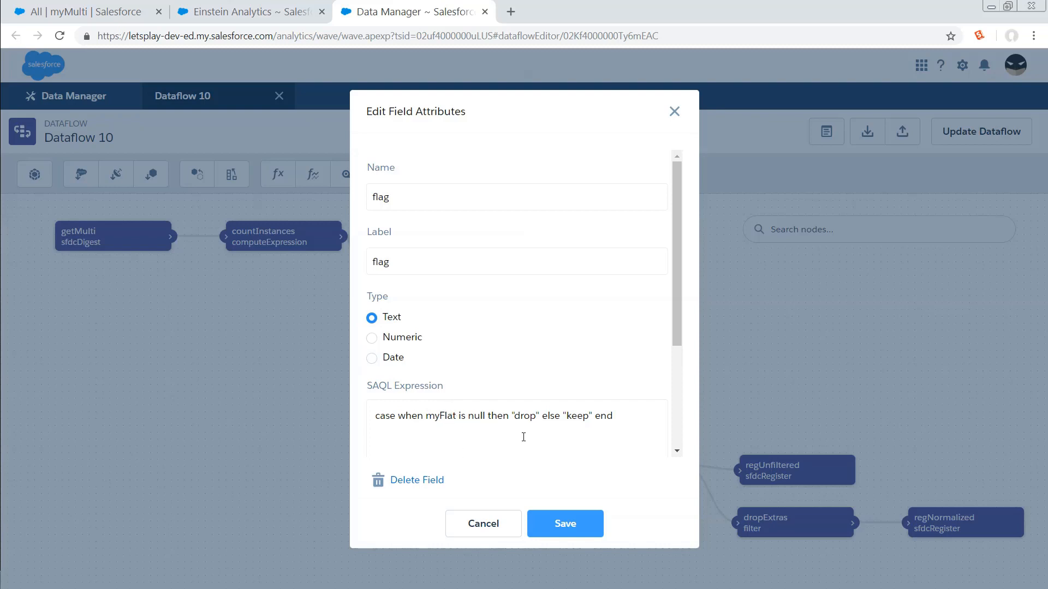
pyautogui.click(482, 523)
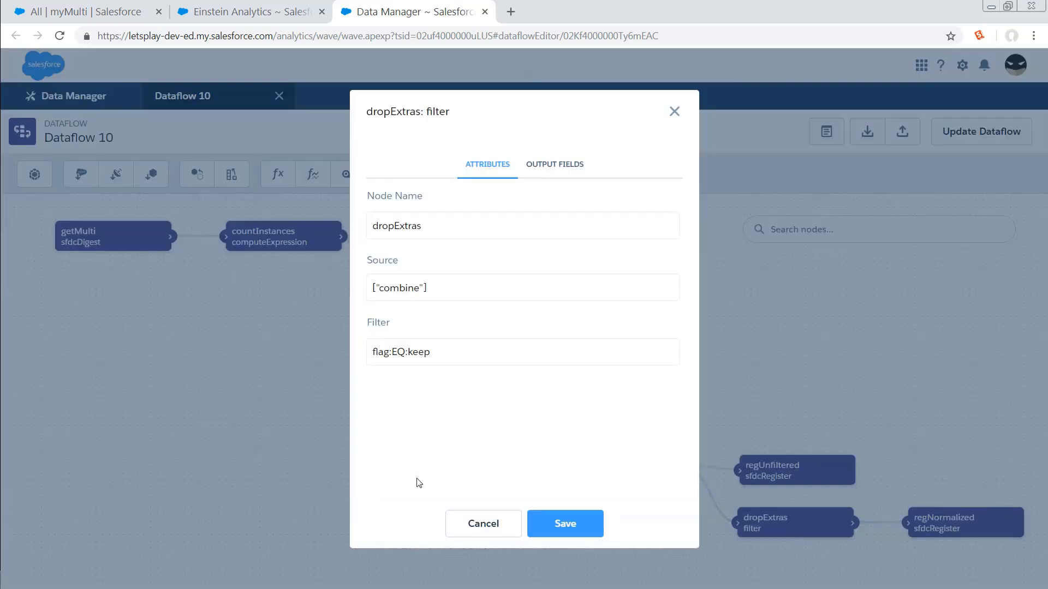
pyautogui.moveTo(361, 441)
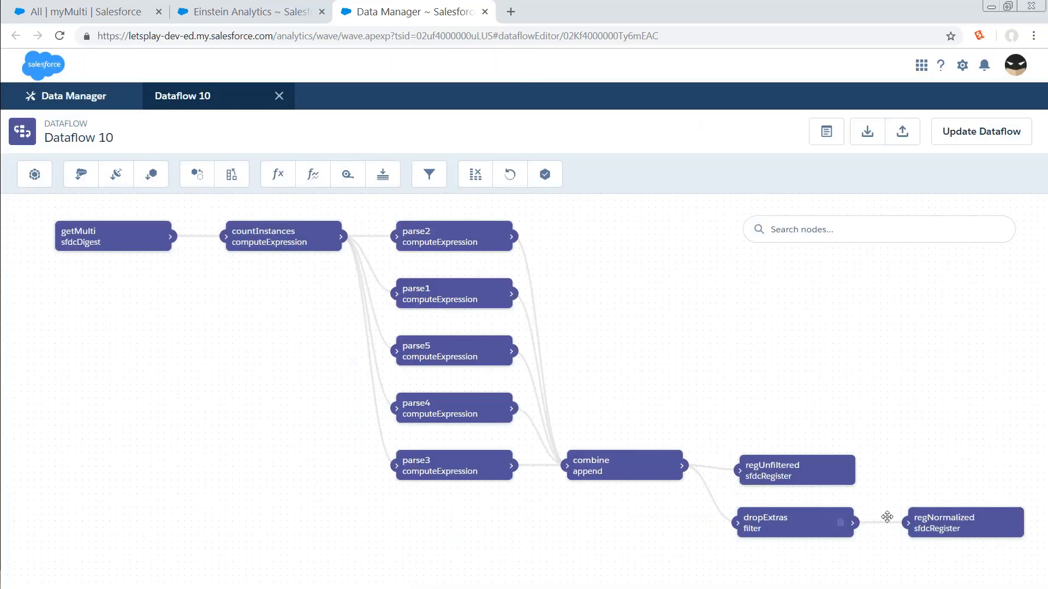
# Return to the Normalized dataset lens showing 10 keep rows, one myFlat value each
pyautogui.click(963, 522)
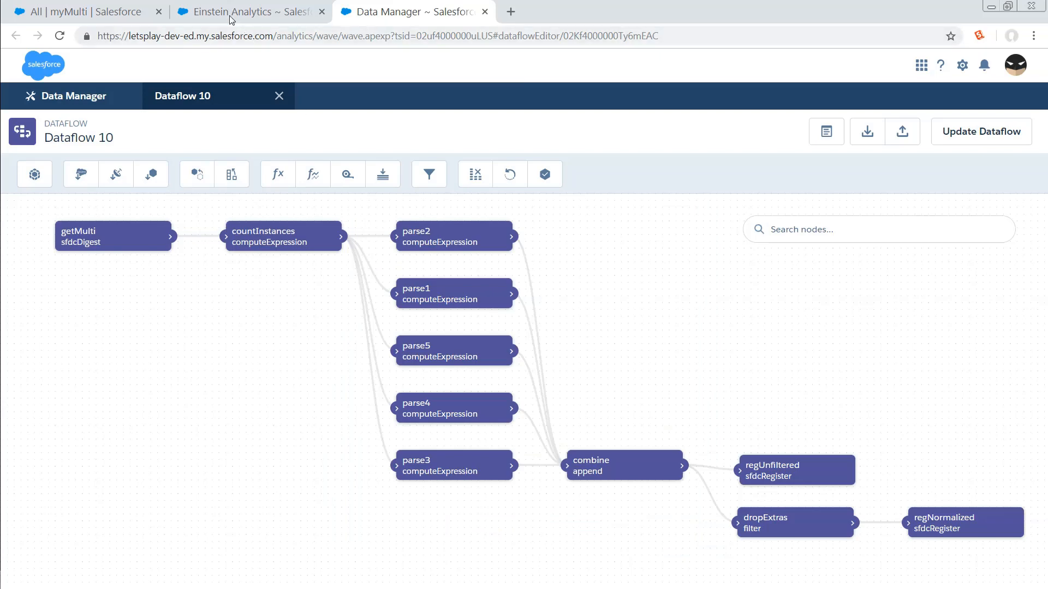
pyautogui.click(248, 11)
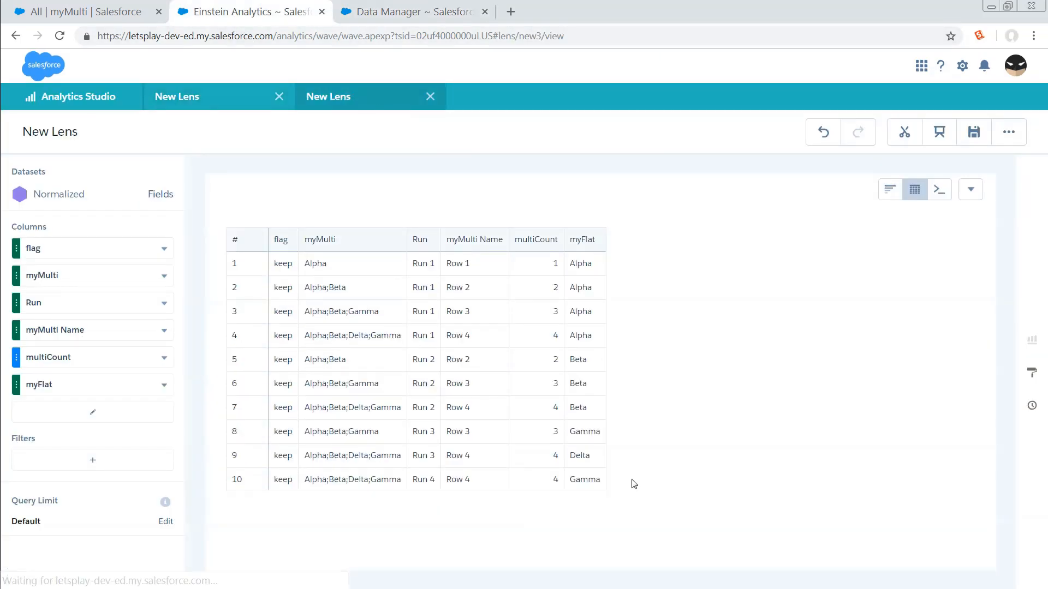
pyautogui.moveTo(650, 457)
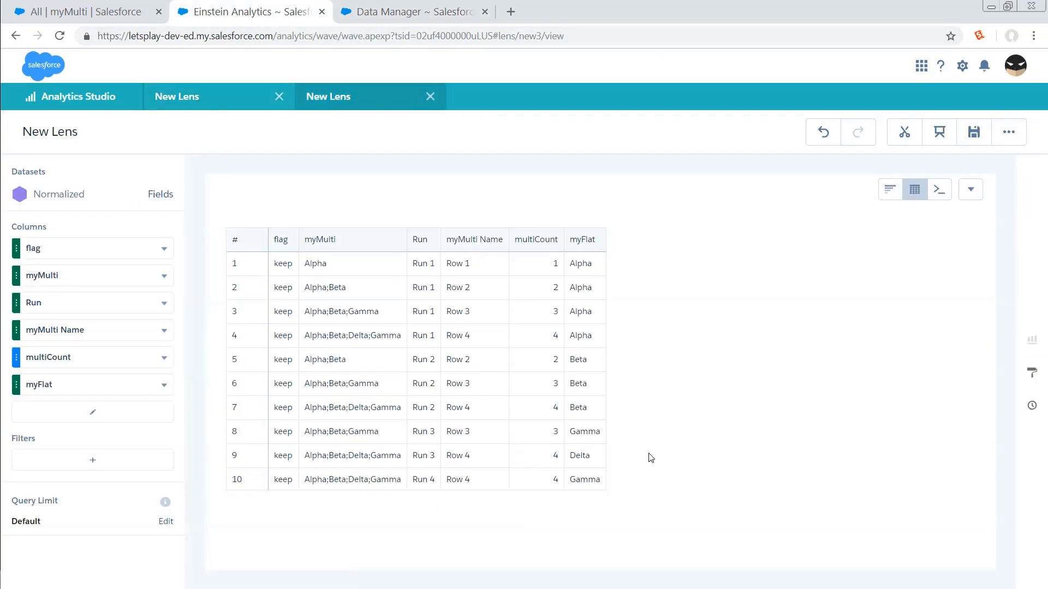
pyautogui.moveTo(595, 331)
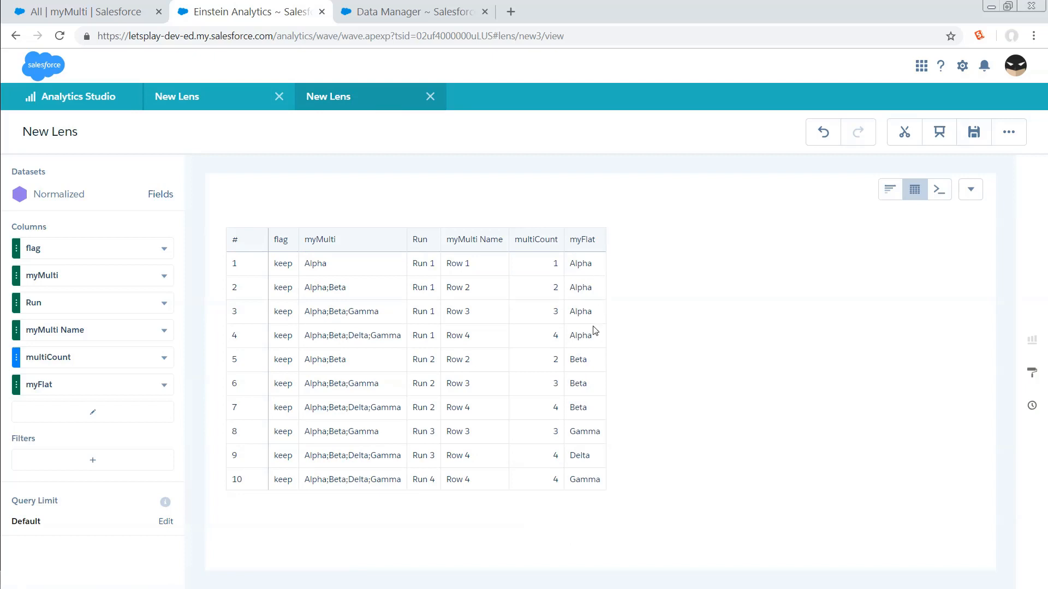
pyautogui.moveTo(588, 423)
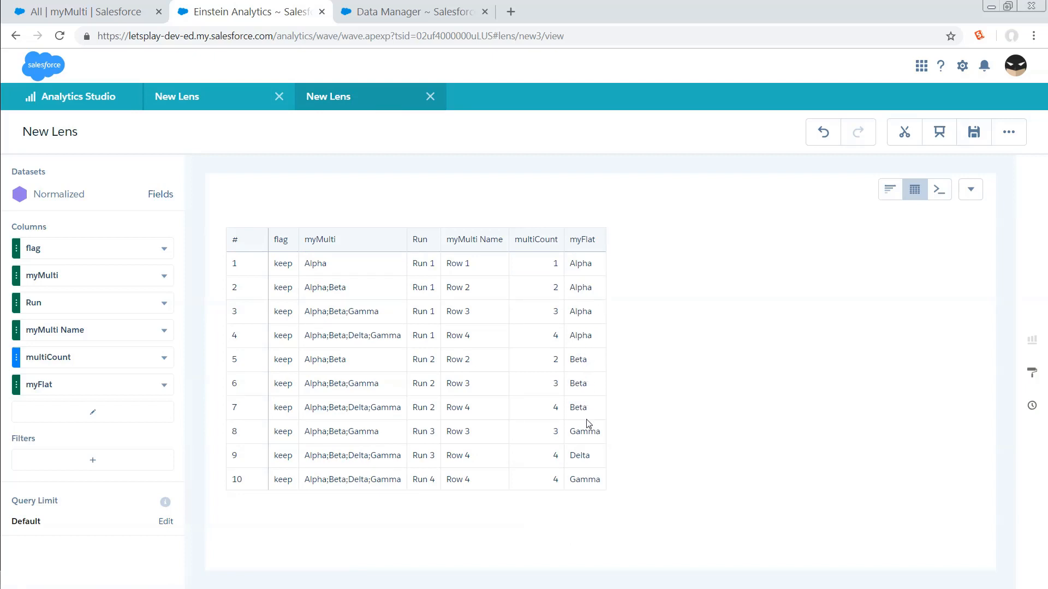
pyautogui.moveTo(594, 479)
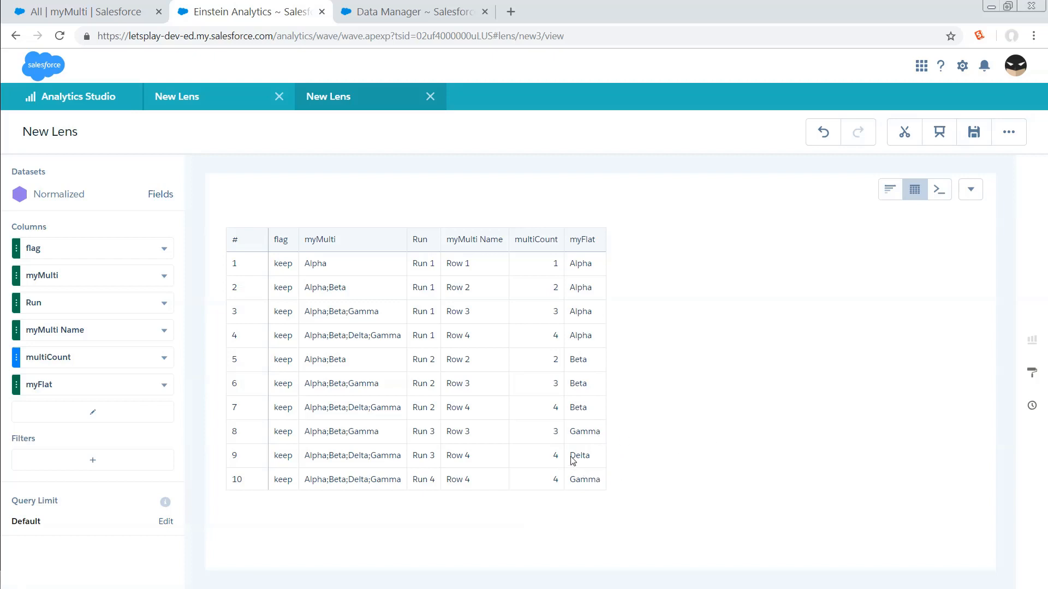
pyautogui.moveTo(708, 459)
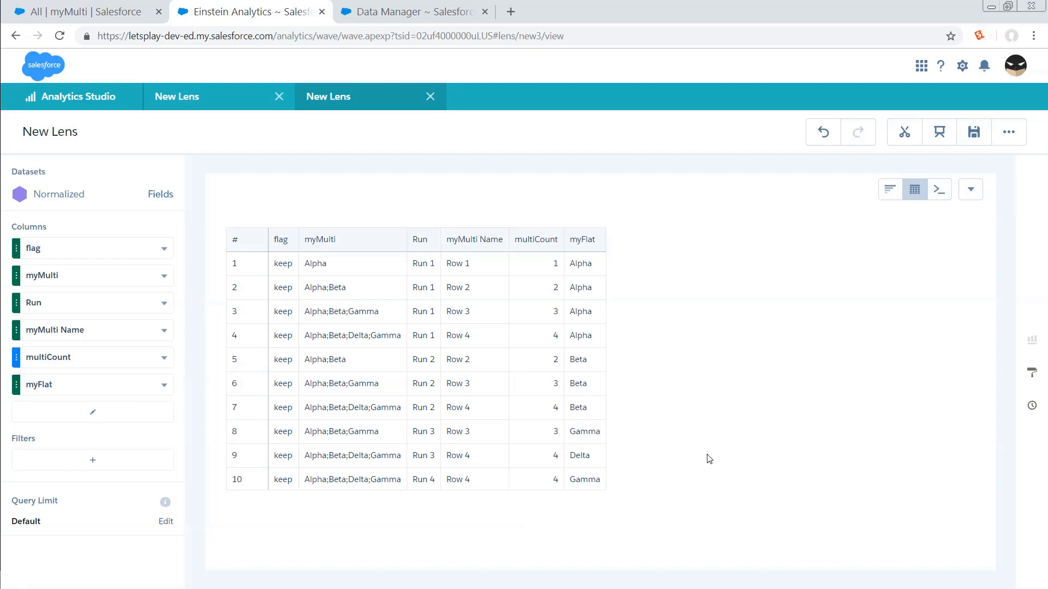
pyautogui.moveTo(704, 437)
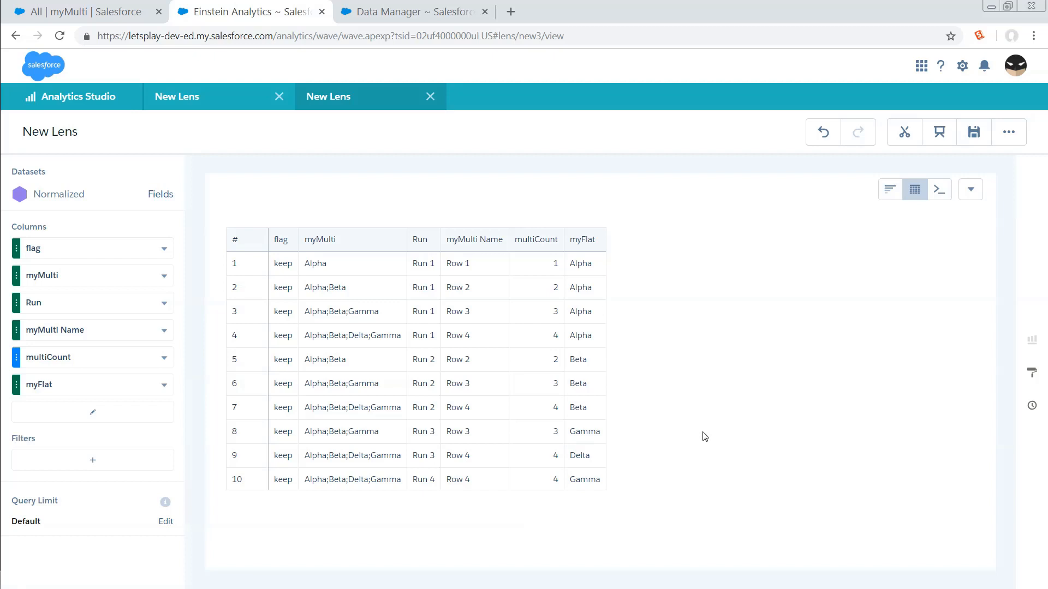